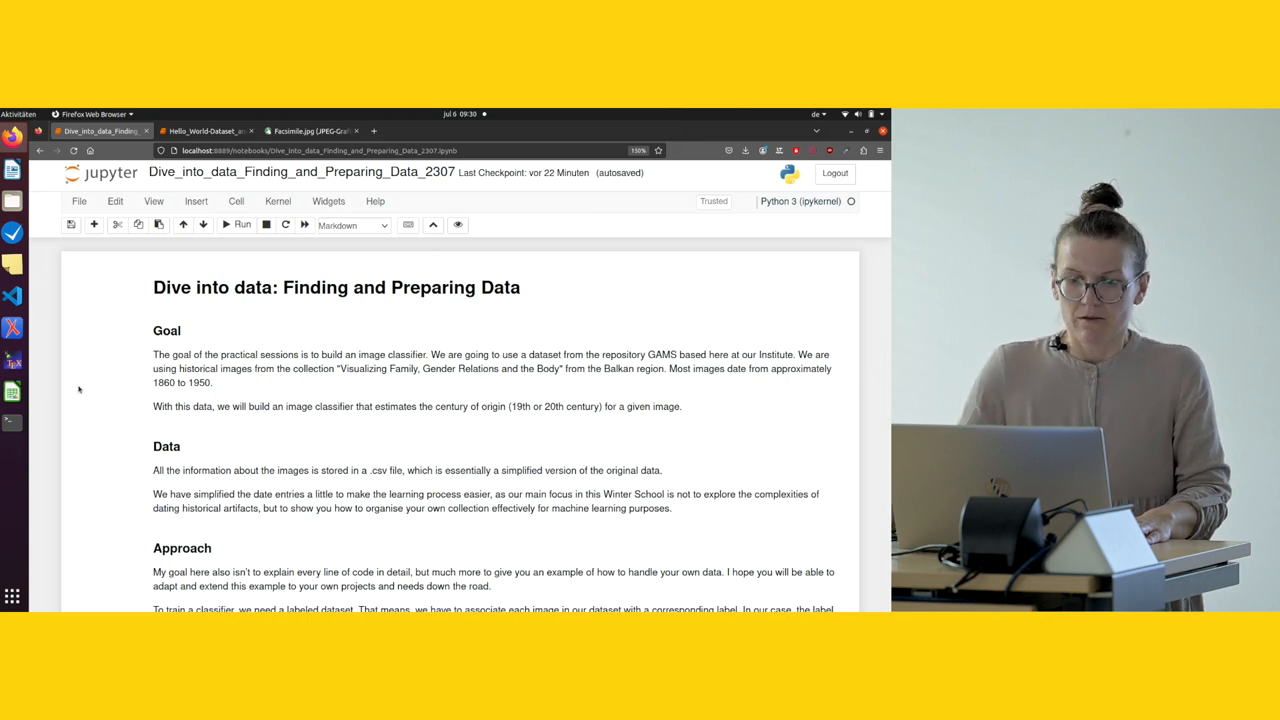
Scroll from the notebook title down to the Approach and First Task markdown sections
{"action": "scroll", "scroll_direction": "down", "scroll_amount": 3}
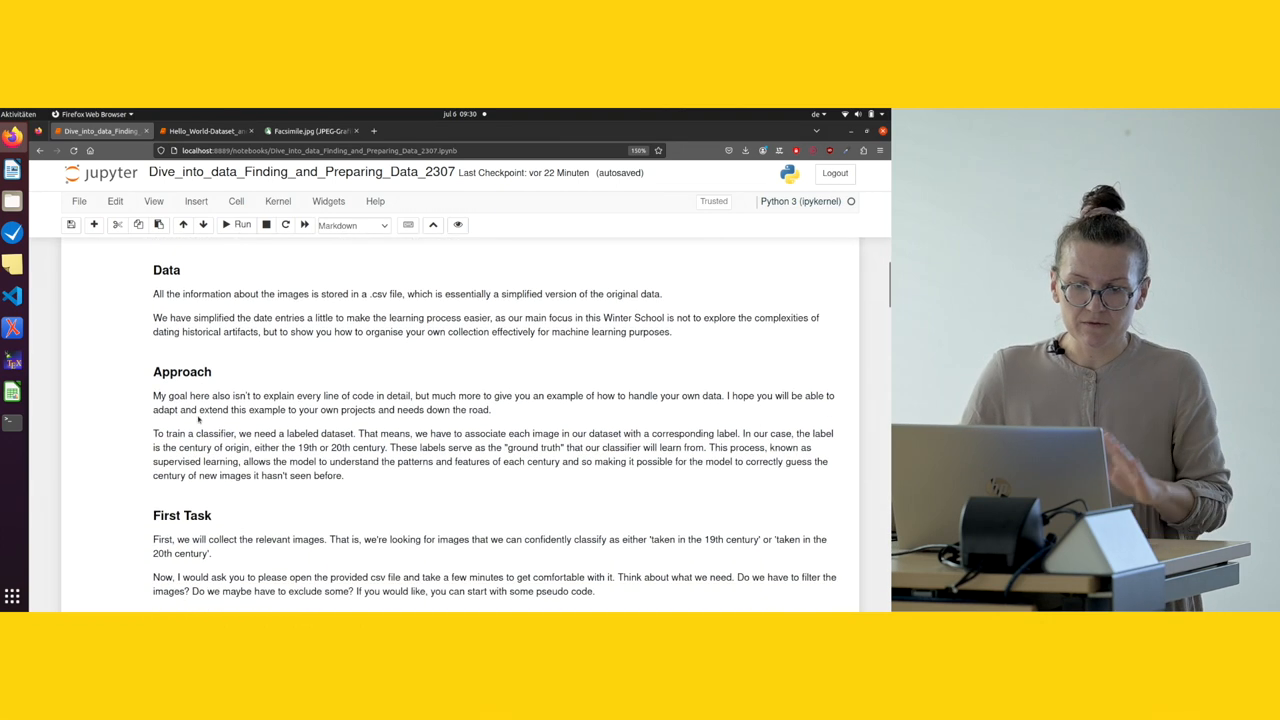
{"action": "scroll", "scroll_direction": "down", "scroll_amount": 3}
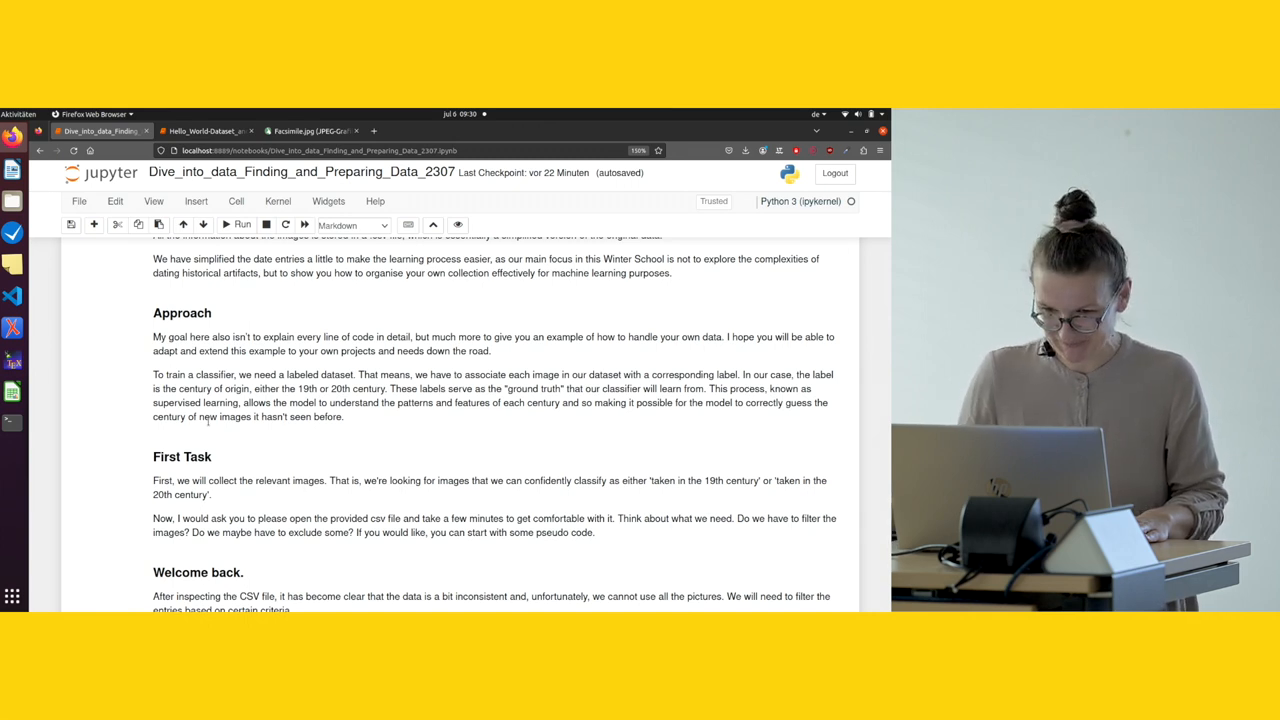
{"action": "scroll", "scroll_direction": "down", "scroll_amount": 3}
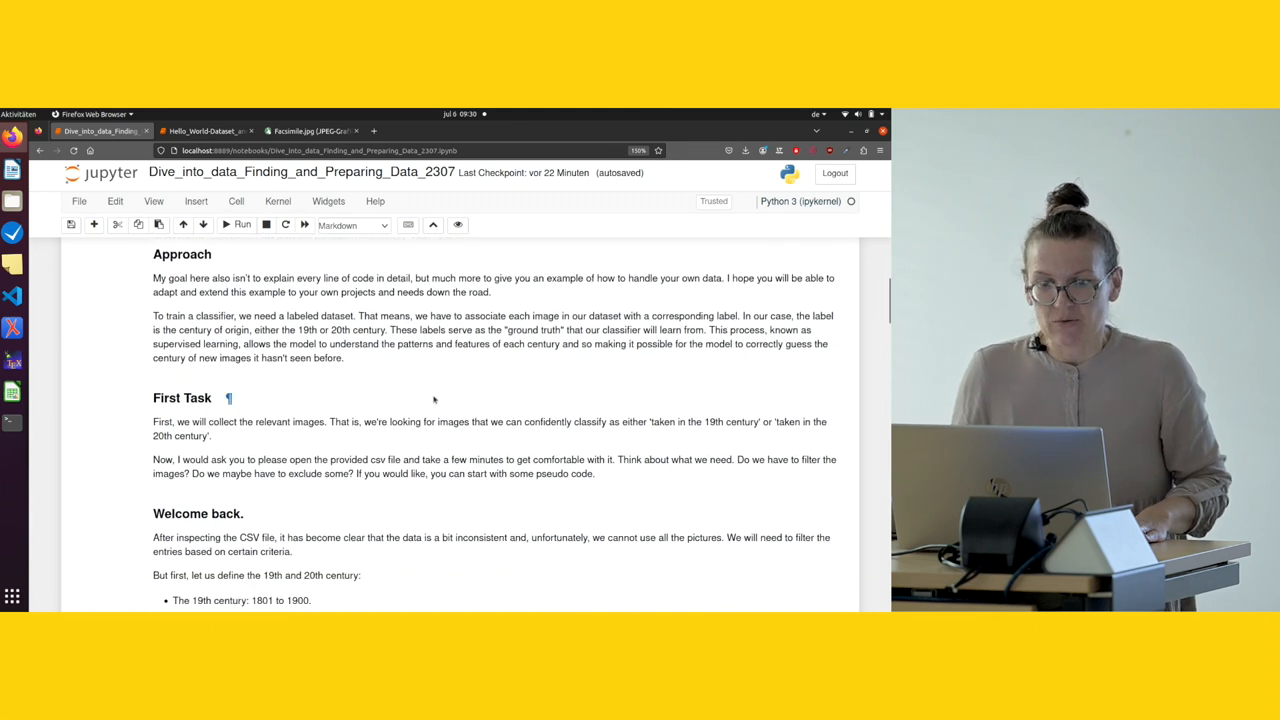
{"action": "scroll", "scroll_direction": "down", "scroll_amount": 3}
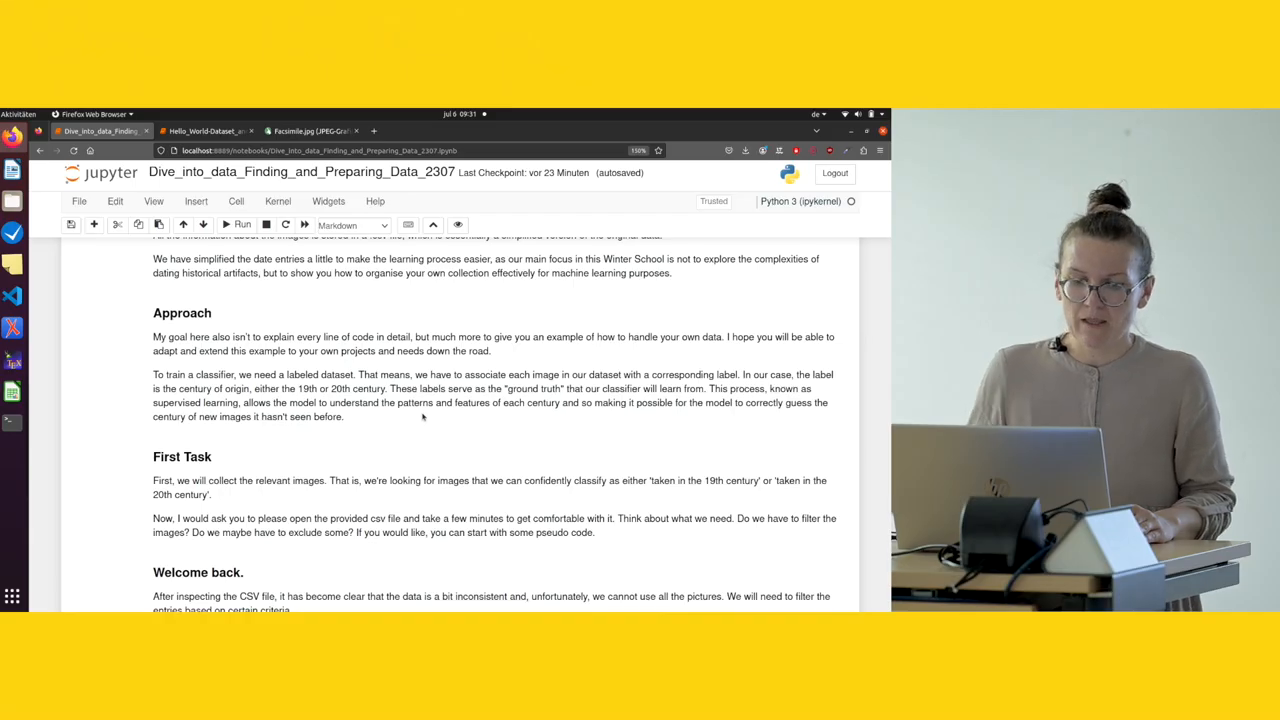
Scroll to the 'Welcome back.' section with the 19th/20th century definitions and Filtering Criteria list
{"action": "scroll", "scroll_direction": "down", "scroll_amount": 3}
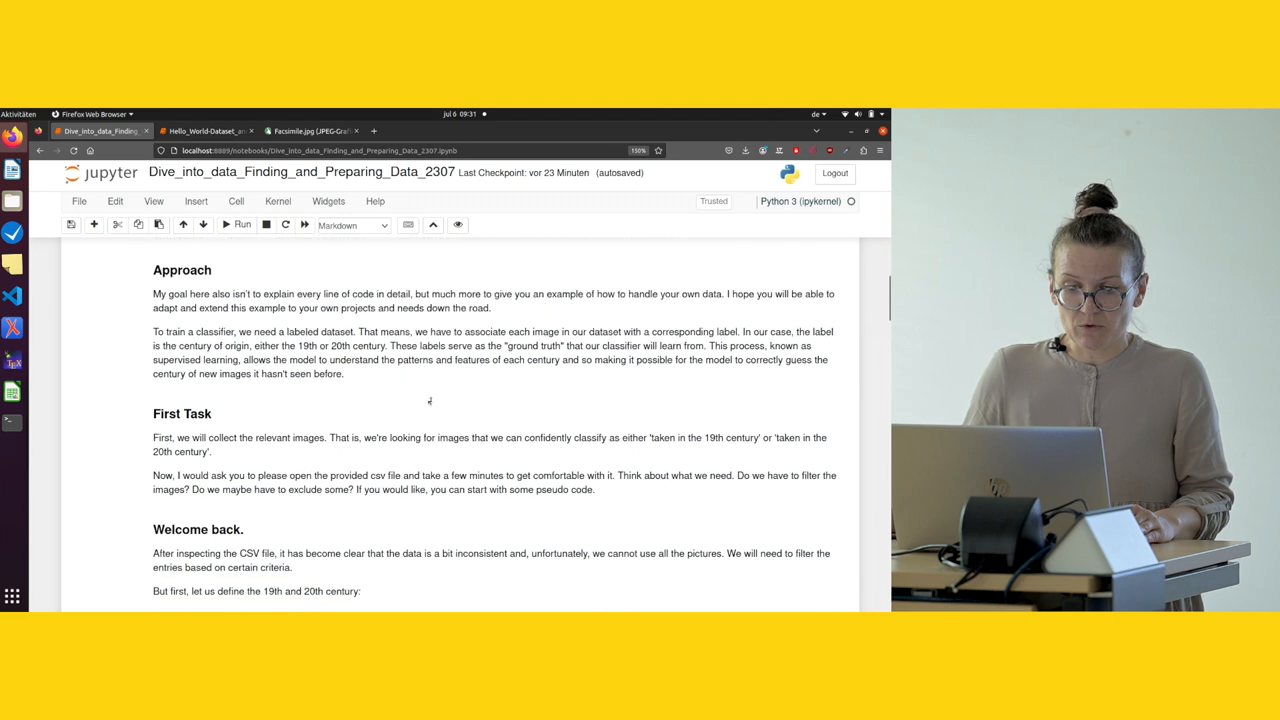
{"action": "scroll", "scroll_direction": "down", "scroll_amount": 3}
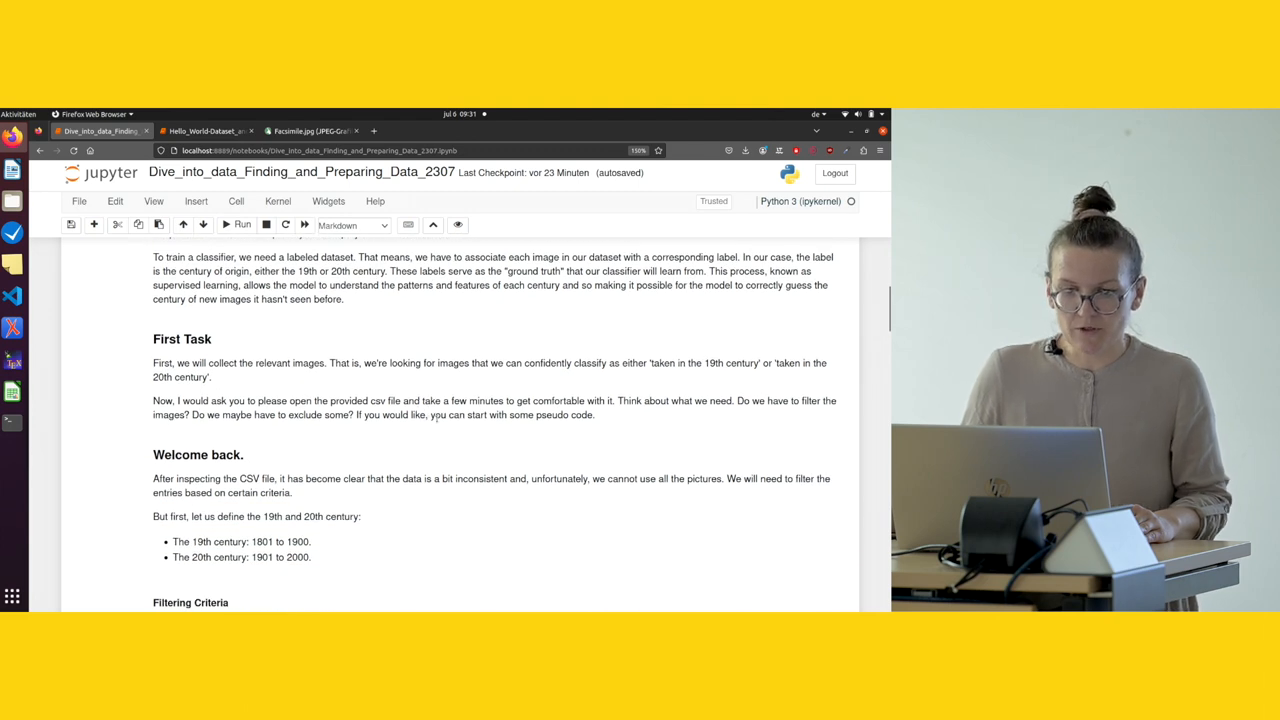
{"action": "scroll", "scroll_direction": "down", "scroll_amount": 3}
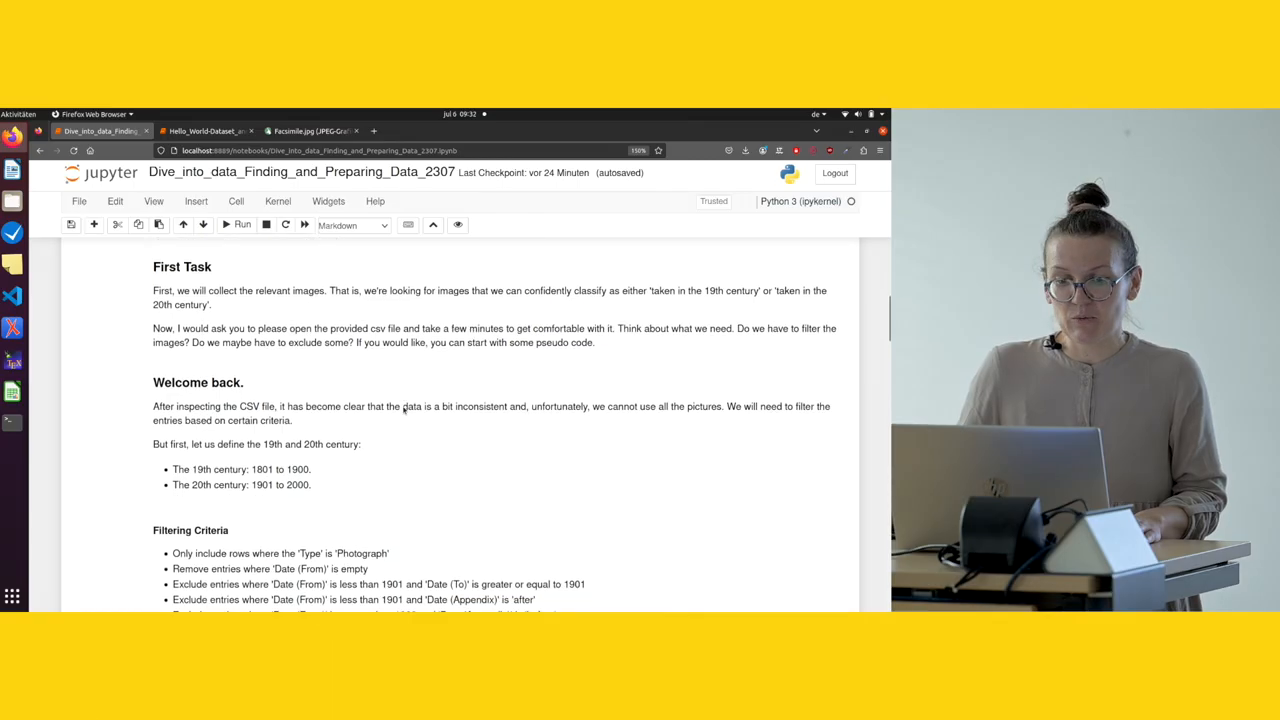
Scroll past Filtering Criteria to the Assigning Labels rules and the pandas import-and-load-CSV cell
{"action": "scroll", "scroll_direction": "down", "scroll_amount": 3}
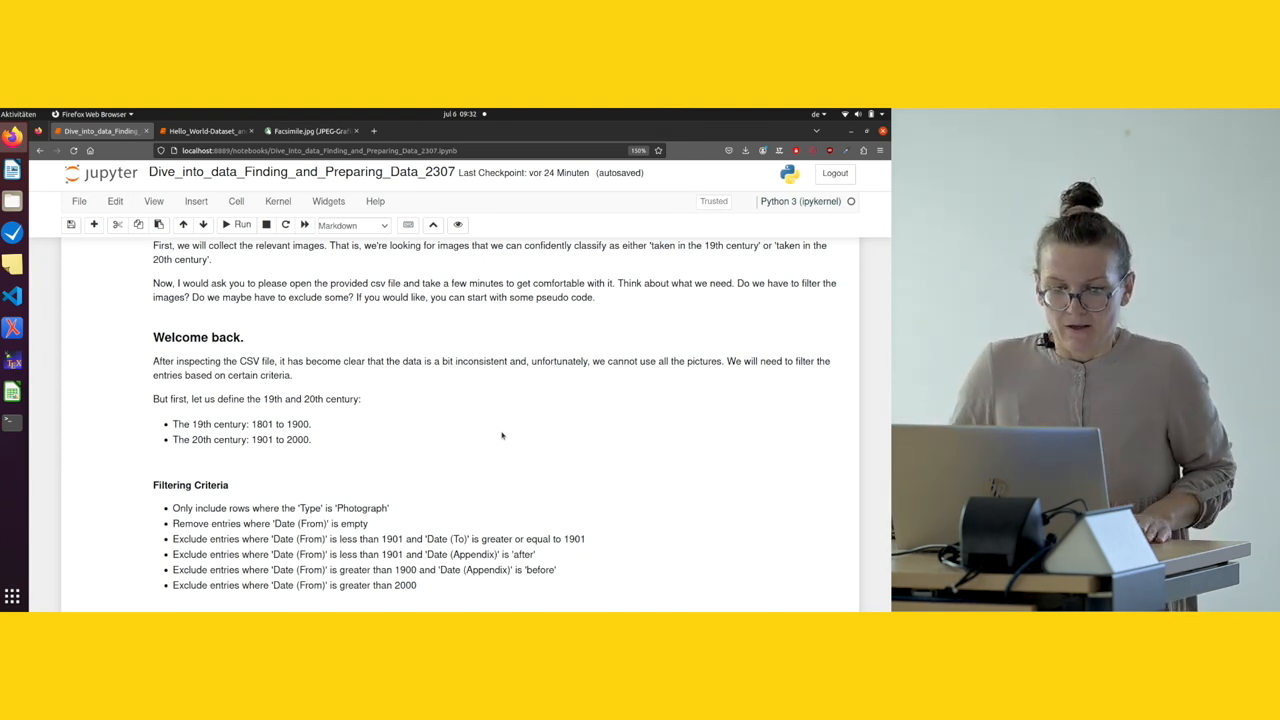
{"action": "scroll", "scroll_direction": "down", "scroll_amount": 3}
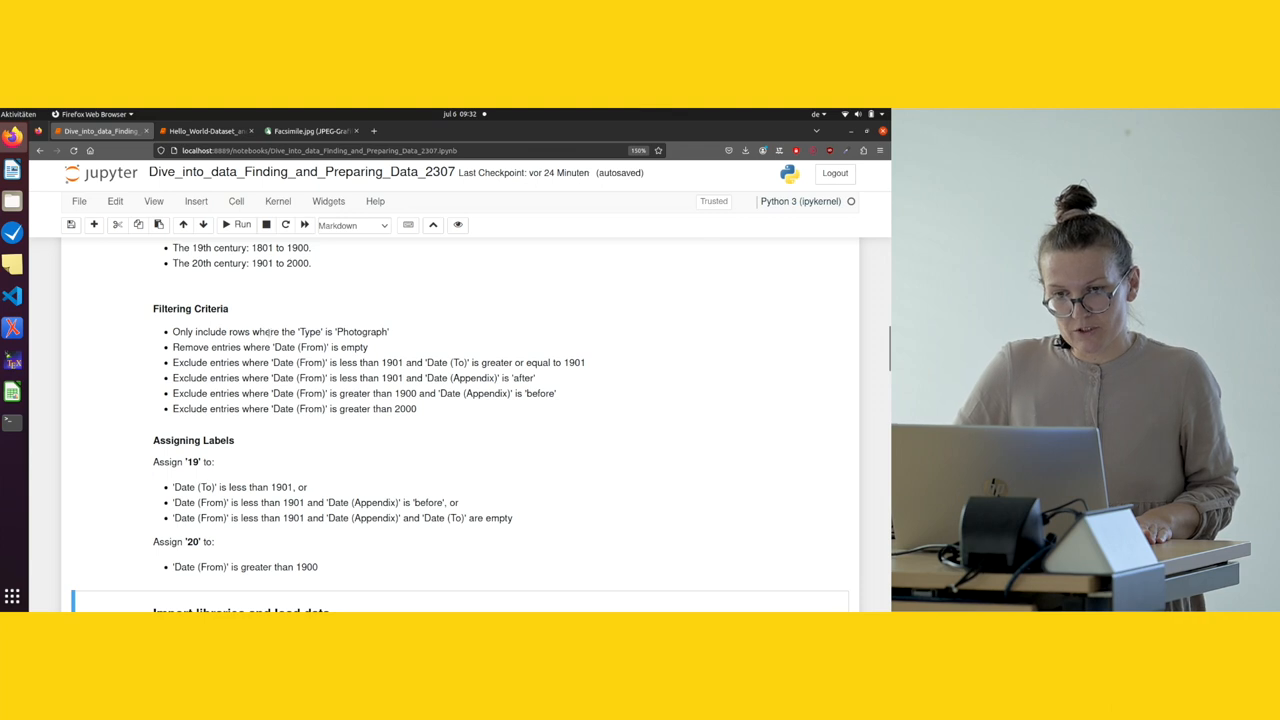
{"action": "scroll", "scroll_direction": "down", "scroll_amount": 3}
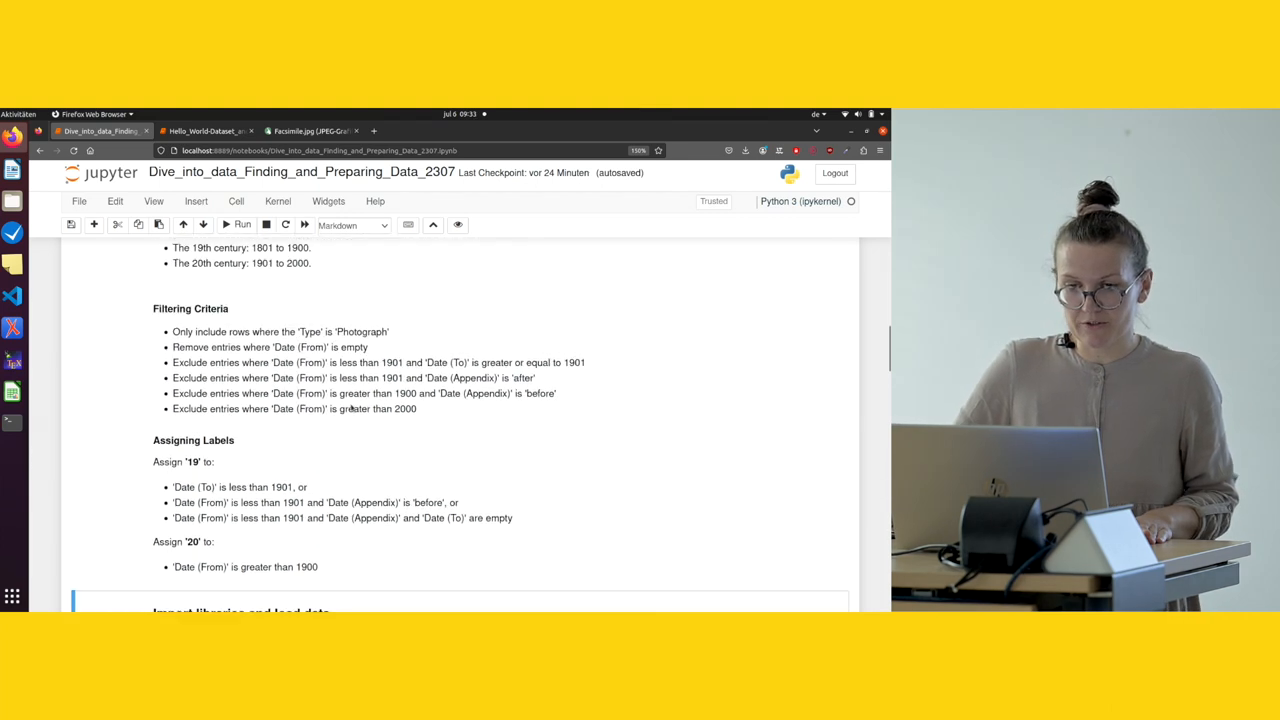
{"action": "scroll", "scroll_direction": "down", "scroll_amount": 3}
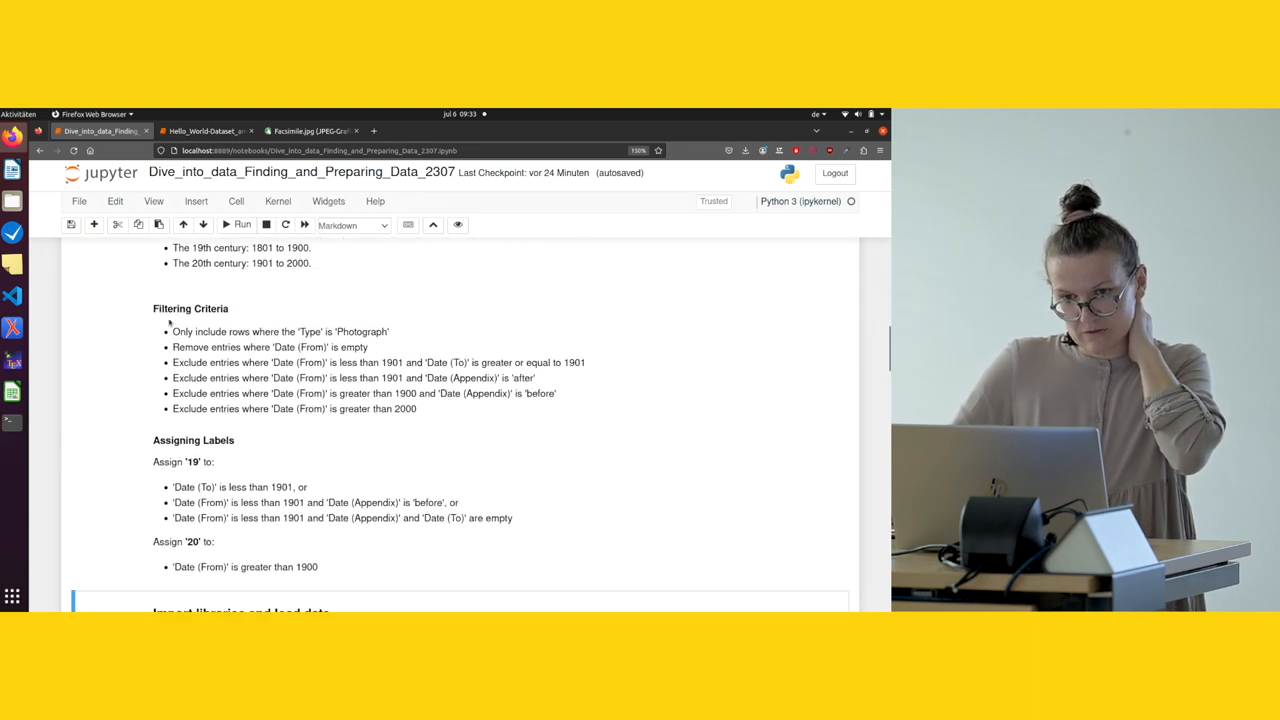
{"action": "scroll", "scroll_direction": "down", "scroll_amount": 3}
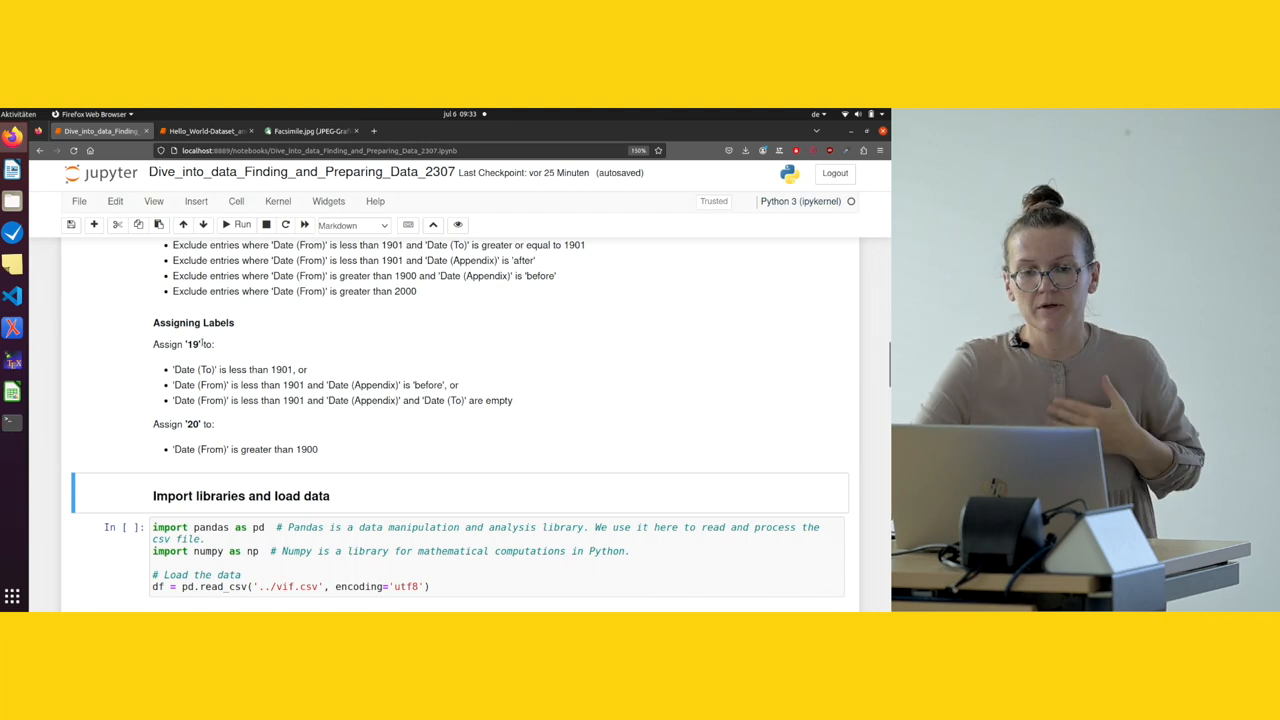
Scroll to the Preprocess dataframe cell and the photograph / non-empty 'Date (From)' filter cell
{"action": "scroll", "scroll_direction": "down", "scroll_amount": 3}
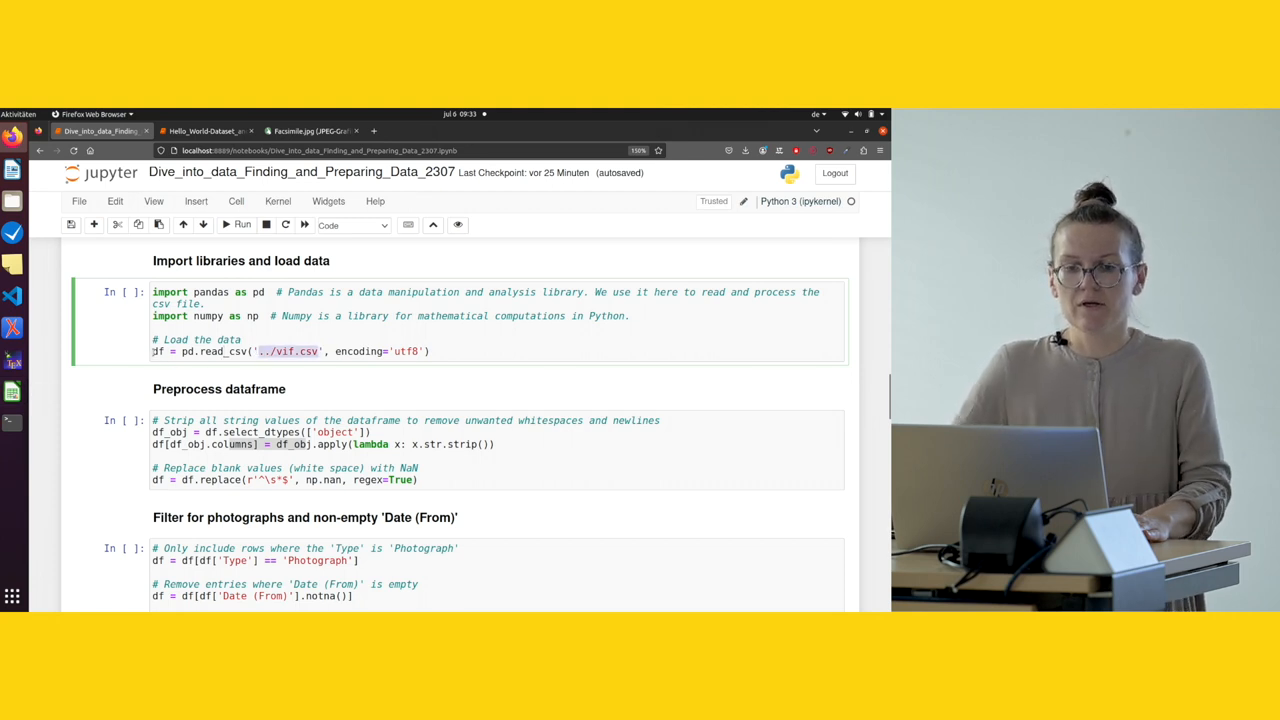
{"action": "scroll", "scroll_direction": "down", "scroll_amount": 3}
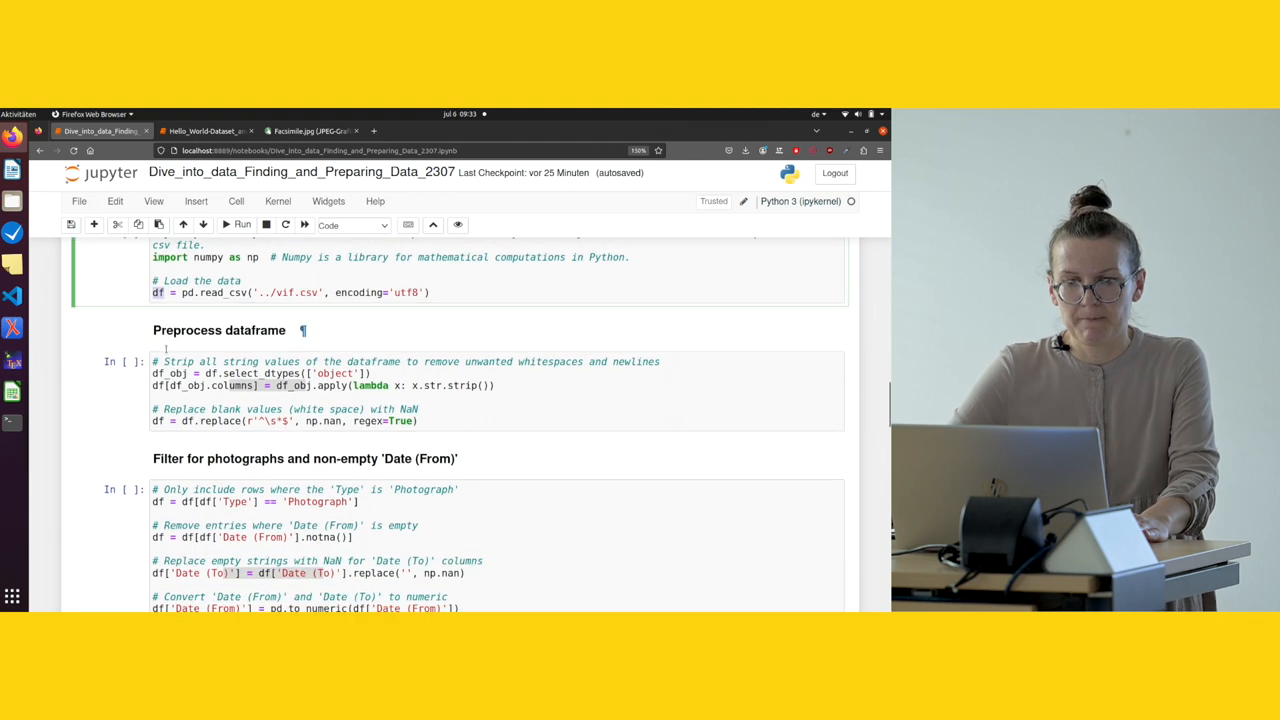
Scroll to the numeric date conversion and the start of the 'Apply filtering criteria' cell
{"action": "scroll", "scroll_direction": "down", "scroll_amount": 3}
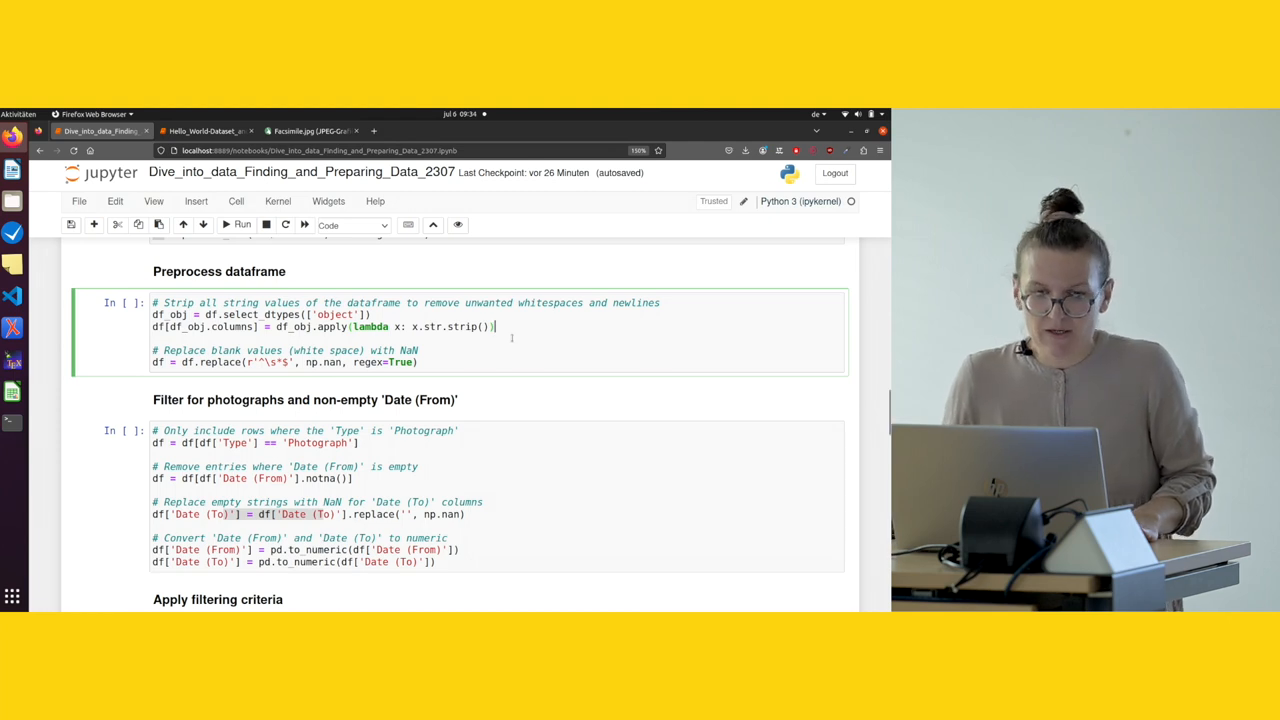
{"action": "scroll", "scroll_direction": "down", "scroll_amount": 3}
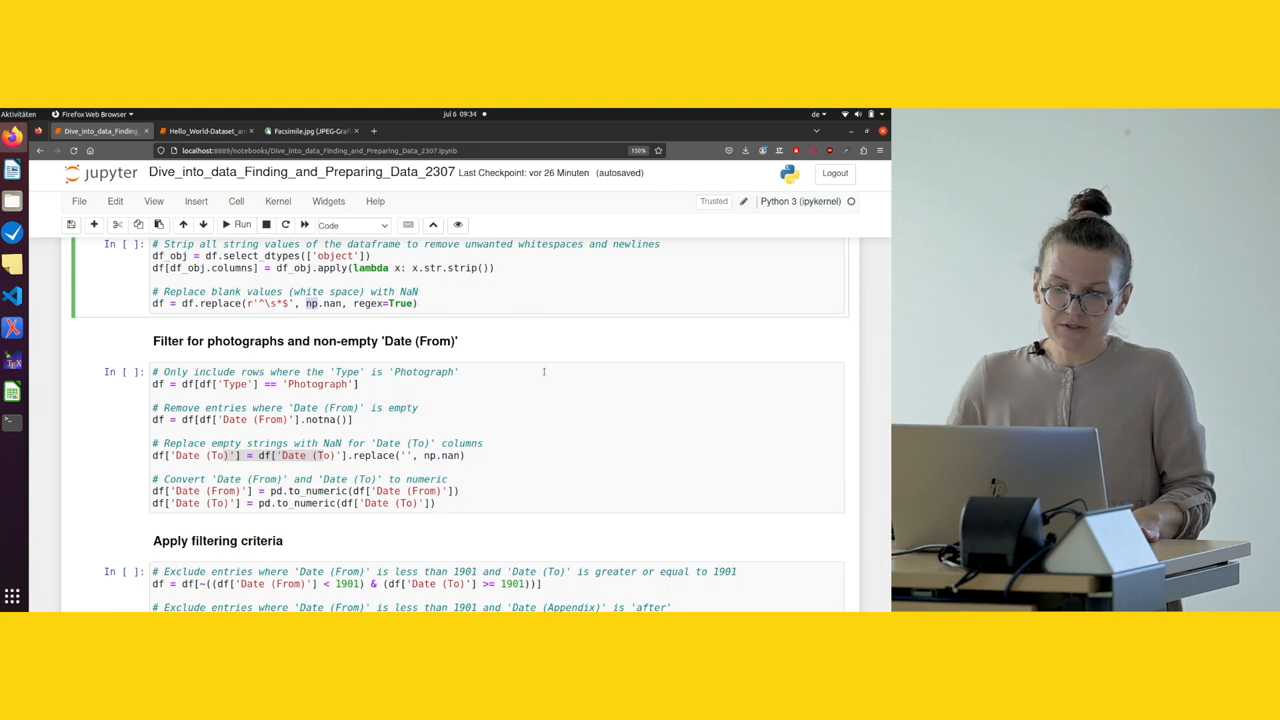
{"action": "scroll", "scroll_direction": "down", "scroll_amount": 3}
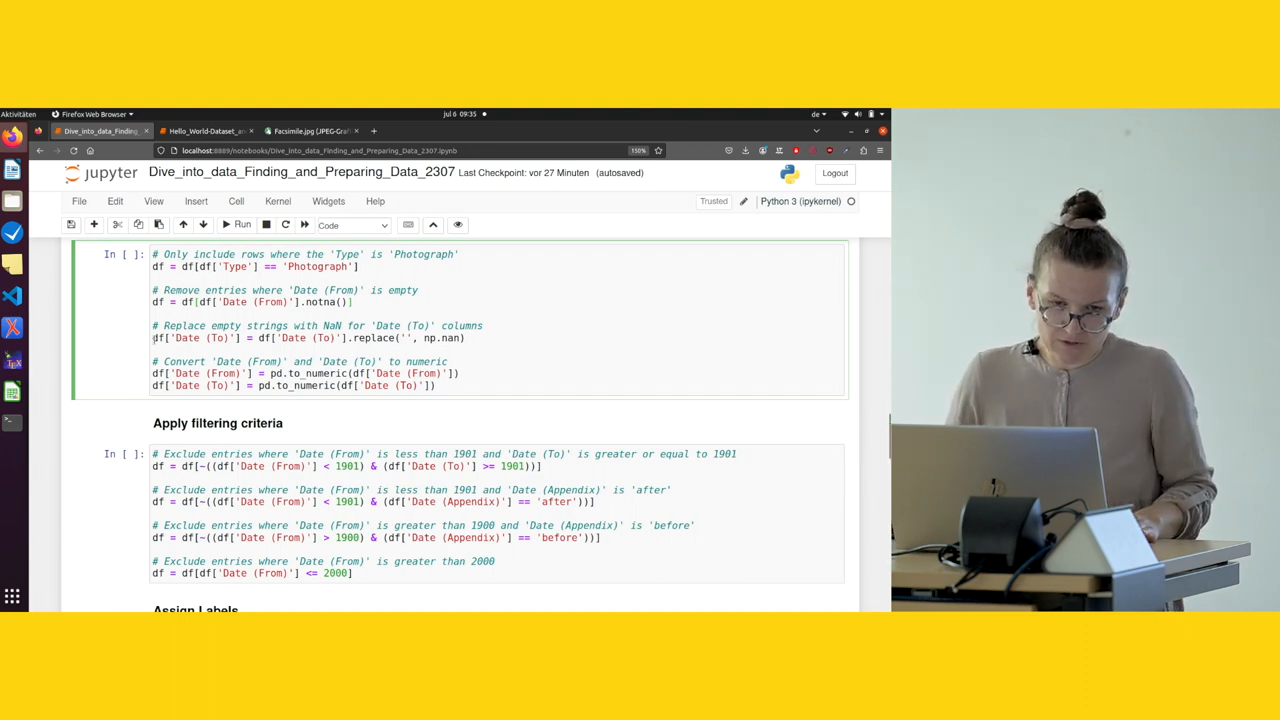
{"action": "scroll", "scroll_direction": "up", "scroll_amount": 3}
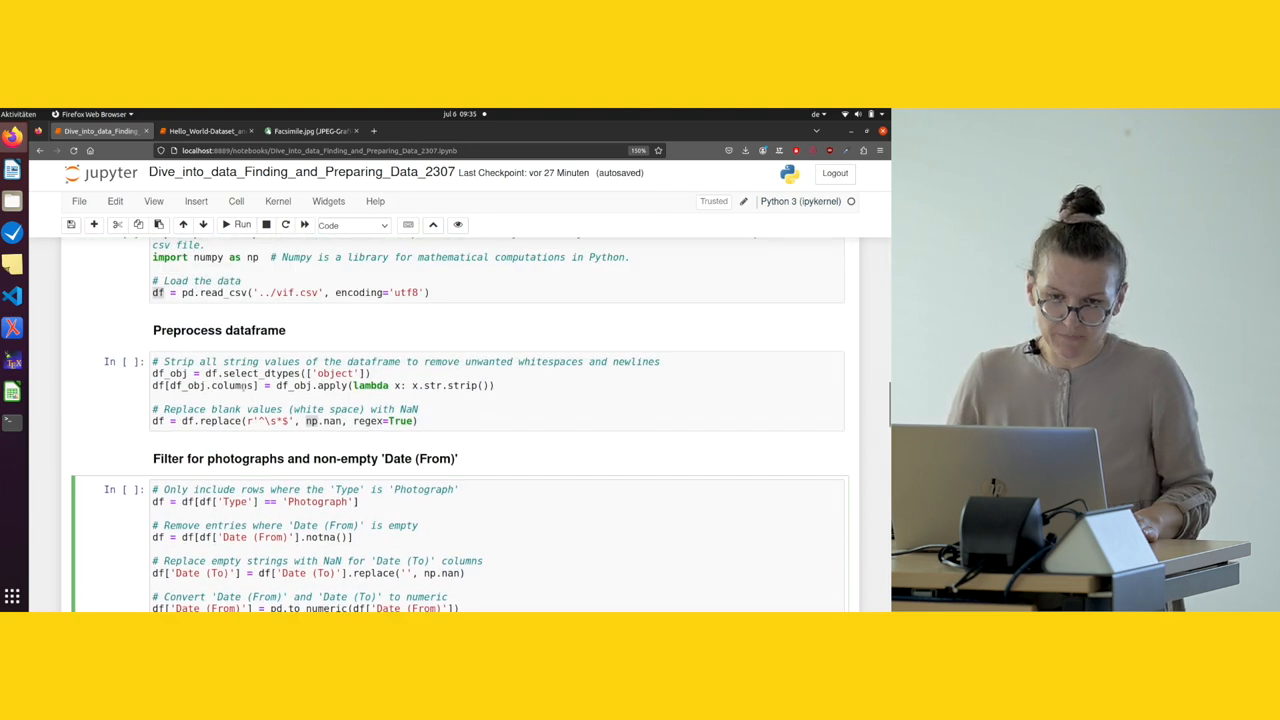
{"action": "scroll", "scroll_direction": "down", "scroll_amount": 3}
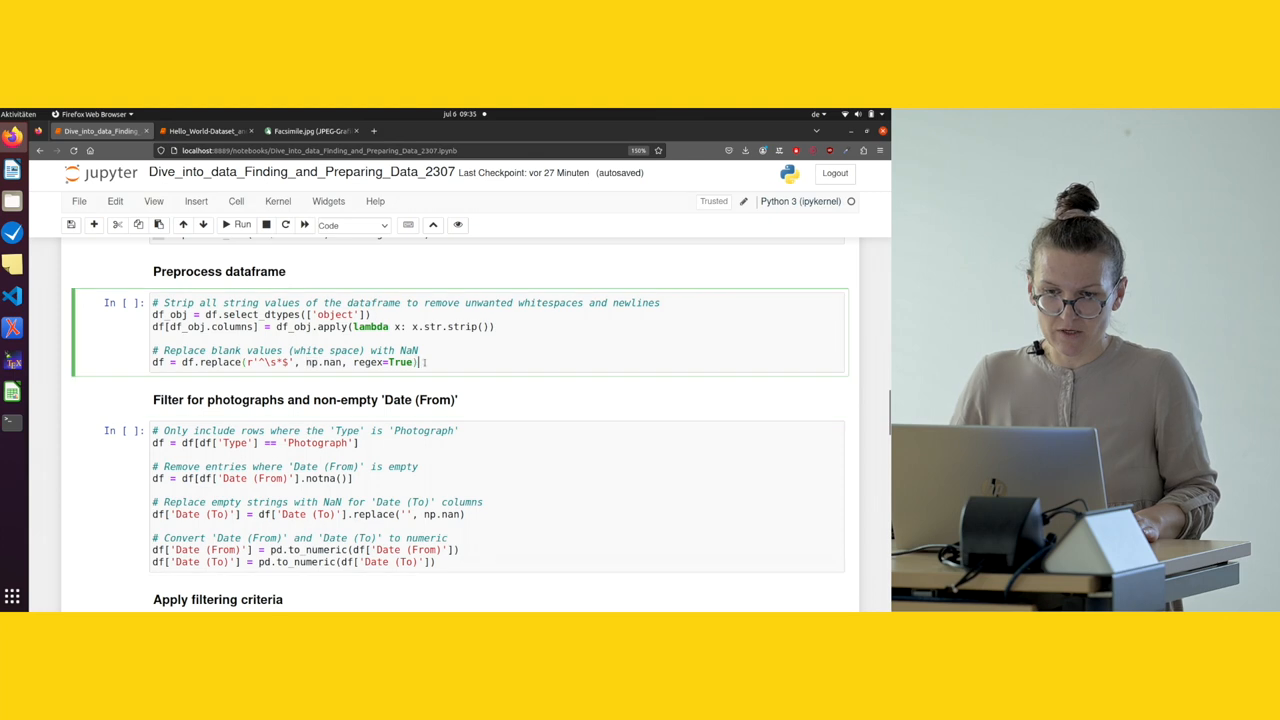
{"action": "scroll", "scroll_direction": "down", "scroll_amount": 3}
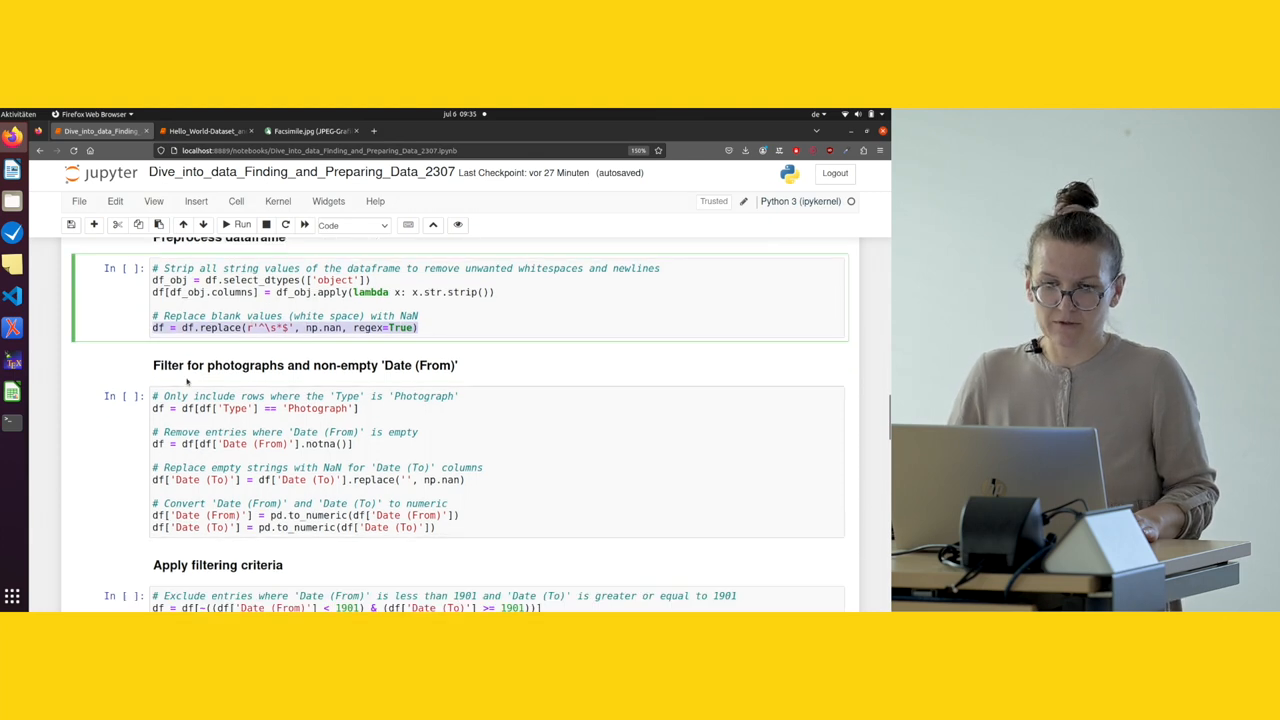
{"action": "scroll", "scroll_direction": "down", "scroll_amount": 3}
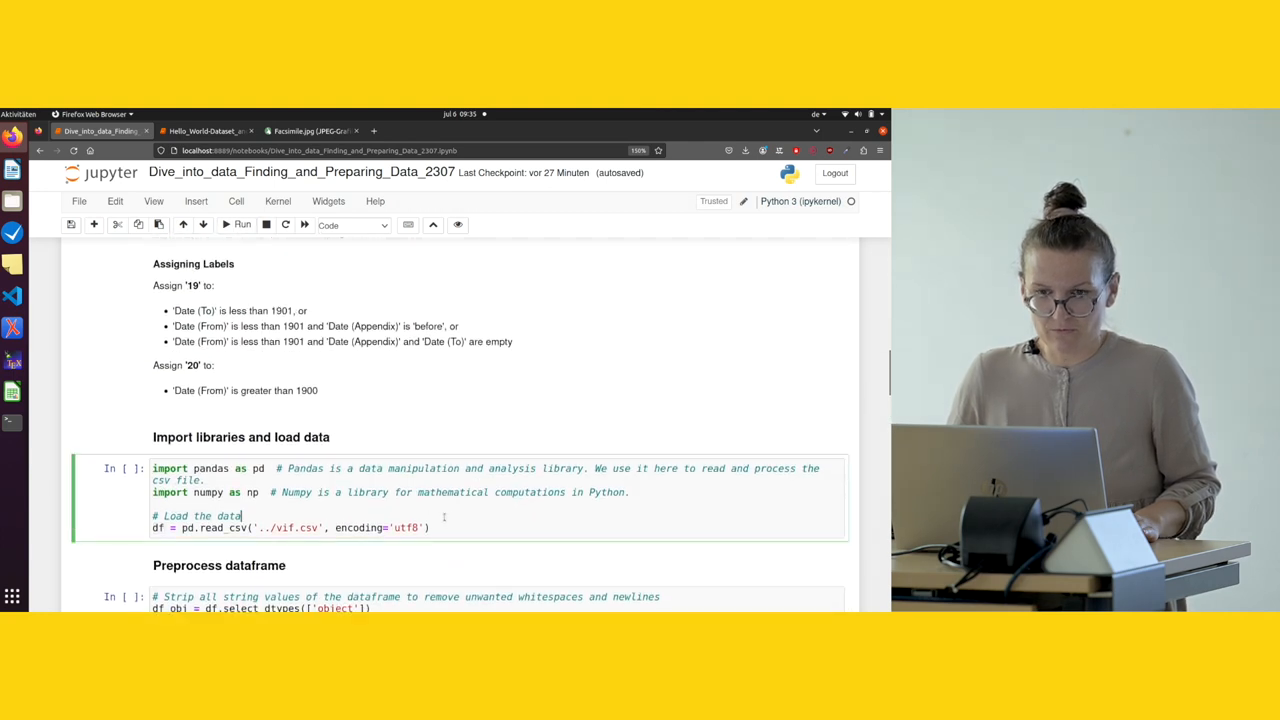
Run the import, preprocess and photograph-filter cells, numbering them 1 to 3
{"action": "left_click", "coordinate": [238, 224]}
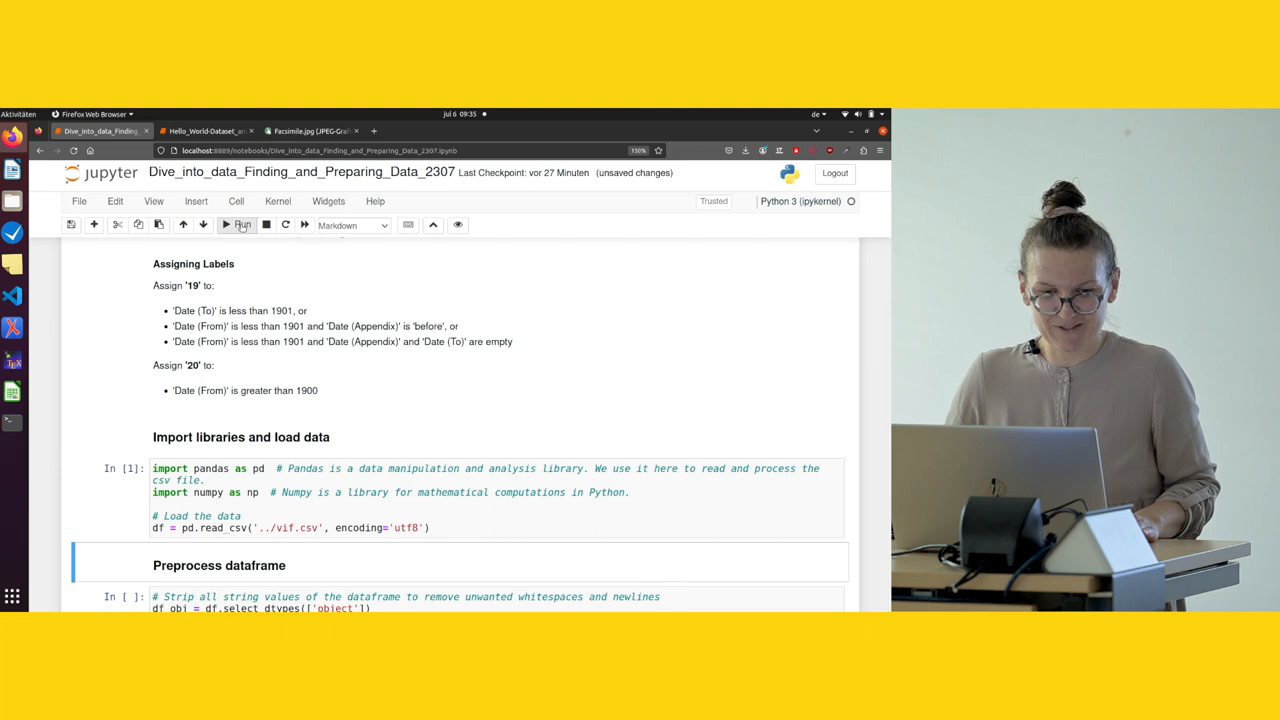
{"action": "left_click", "coordinate": [240, 224]}
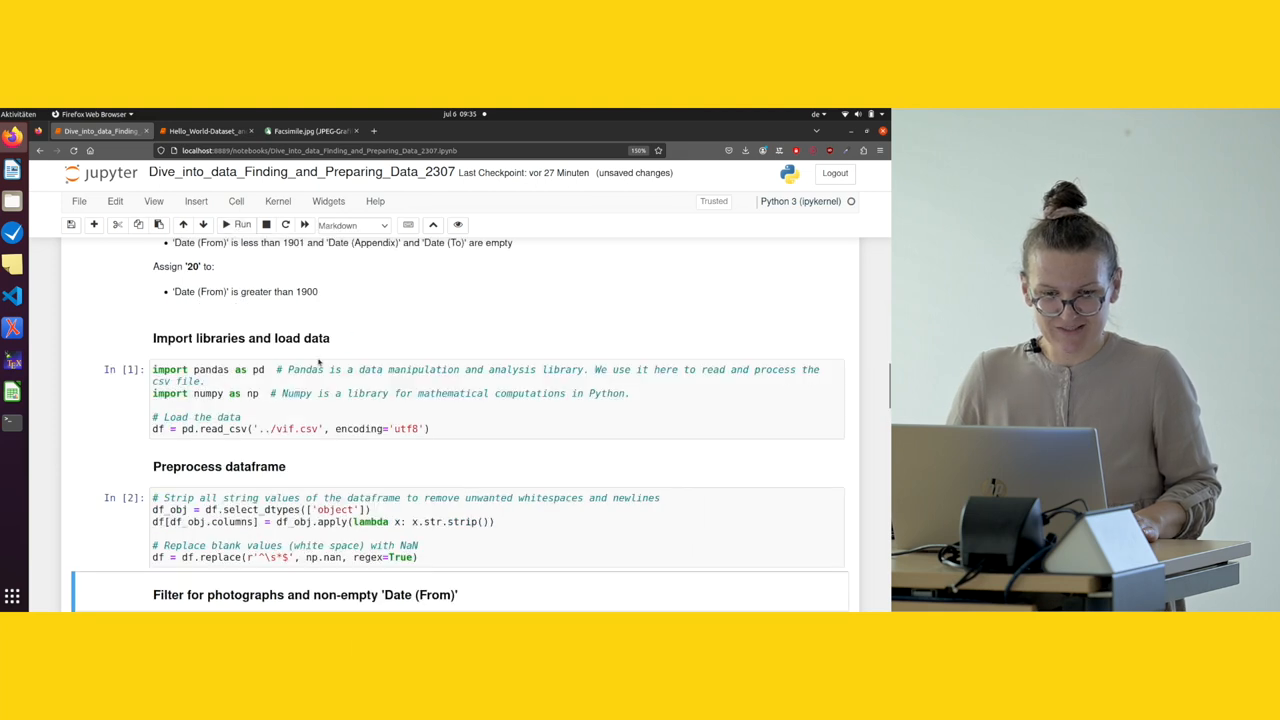
{"action": "scroll", "scroll_direction": "down", "scroll_amount": 3}
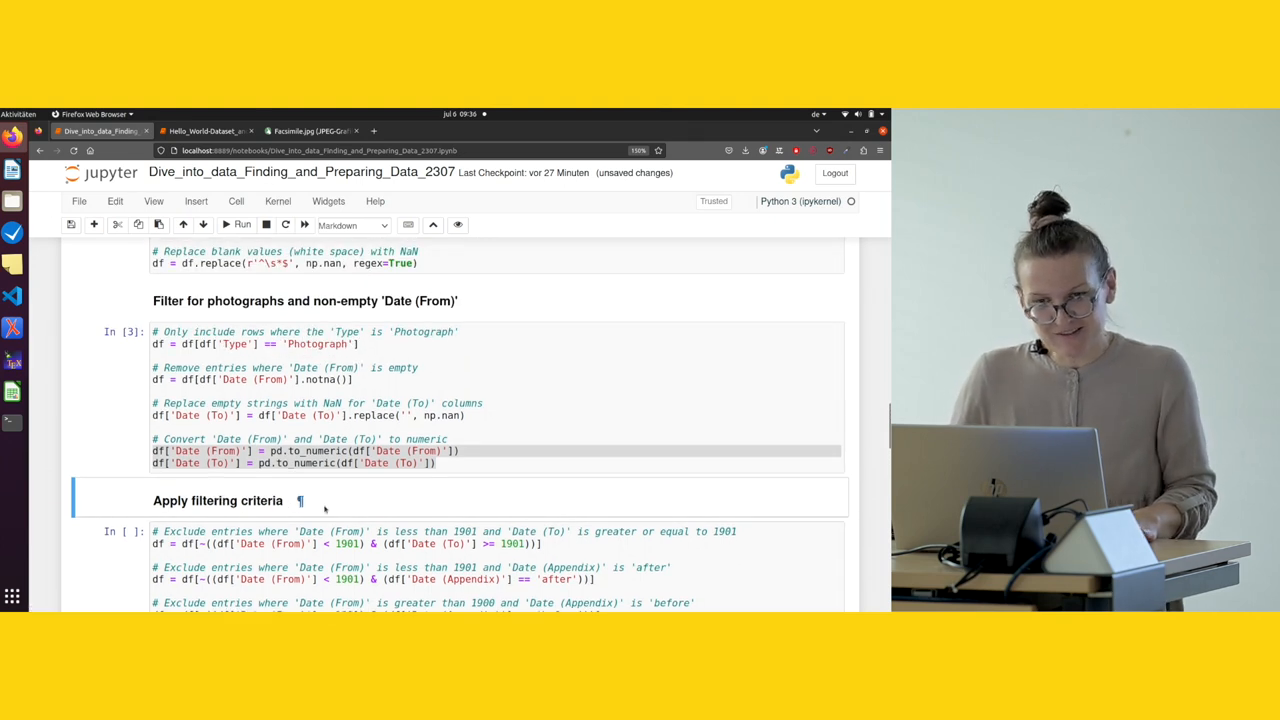
{"action": "scroll", "scroll_direction": "down", "scroll_amount": 3}
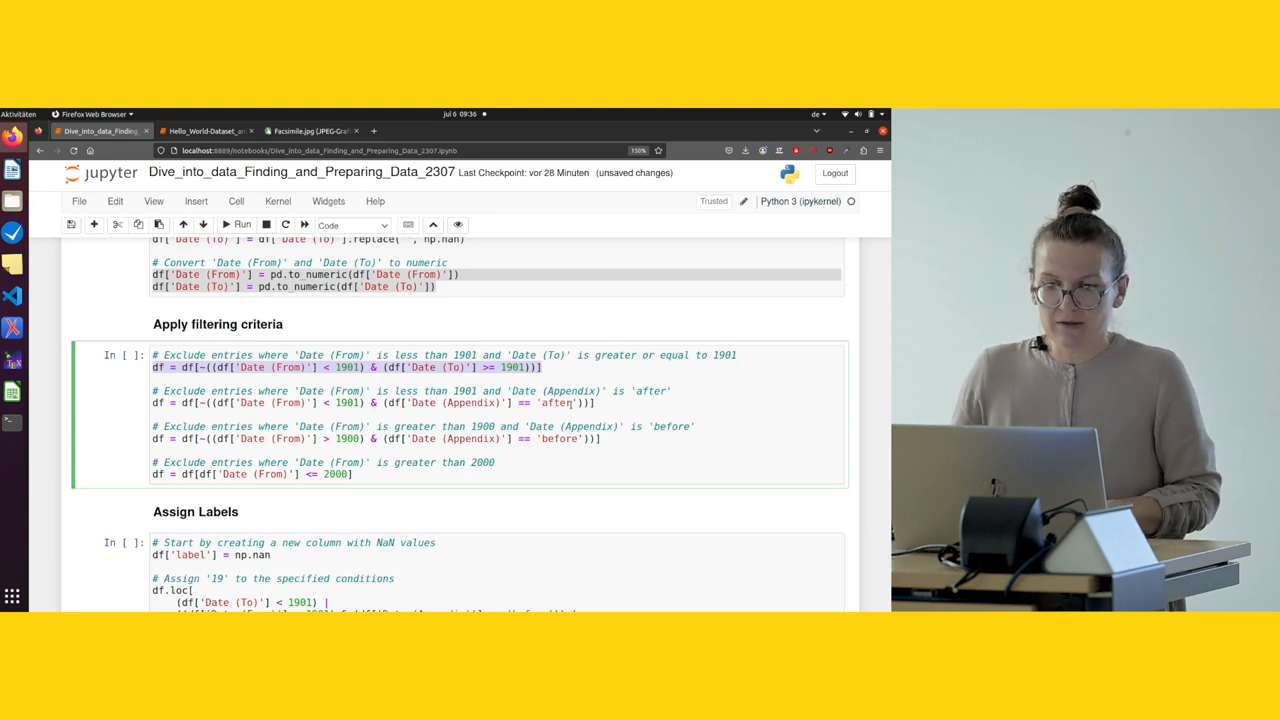
{"action": "scroll", "scroll_direction": "down", "scroll_amount": 3}
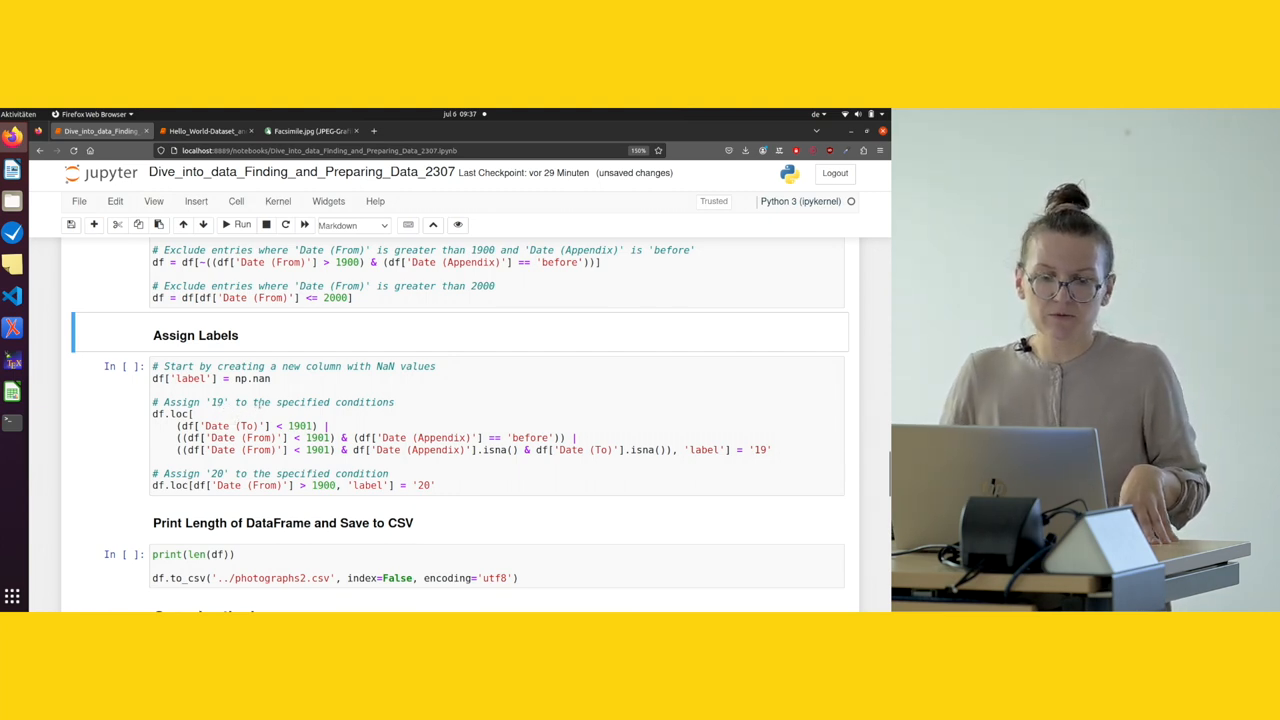
{"action": "left_click", "coordinate": [272, 378]}
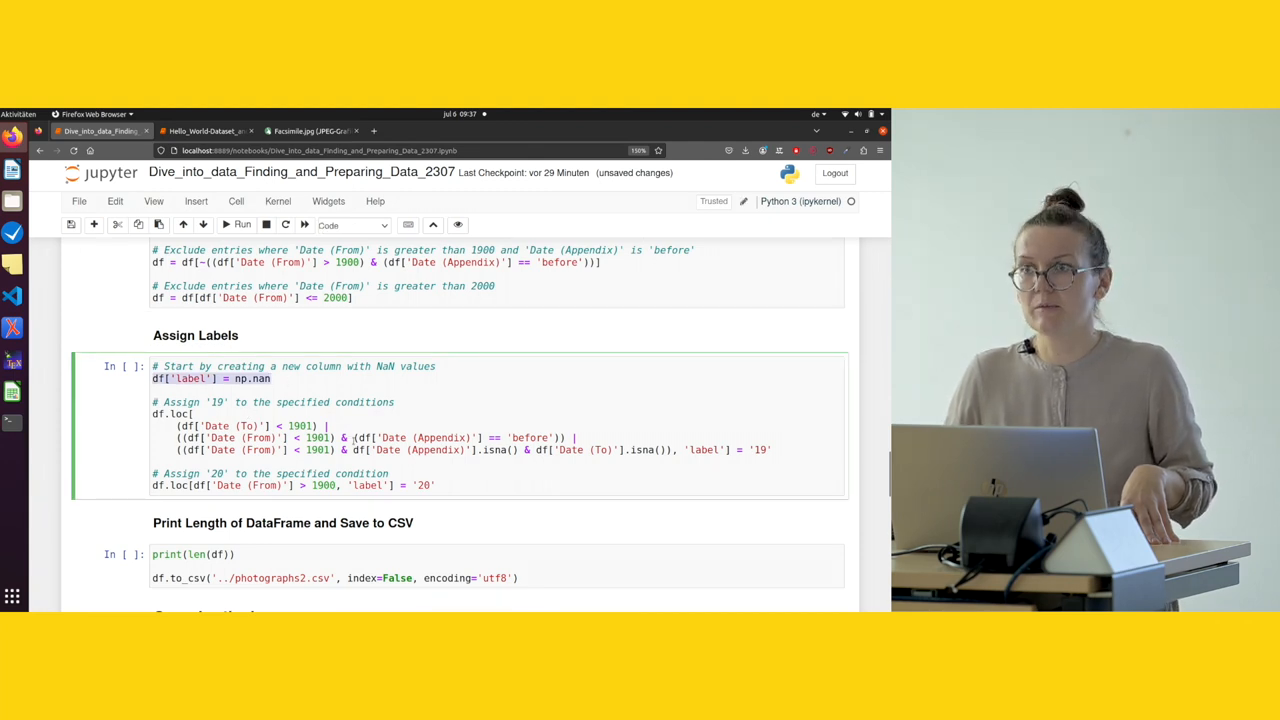
{"action": "scroll", "scroll_direction": "down", "scroll_amount": 3}
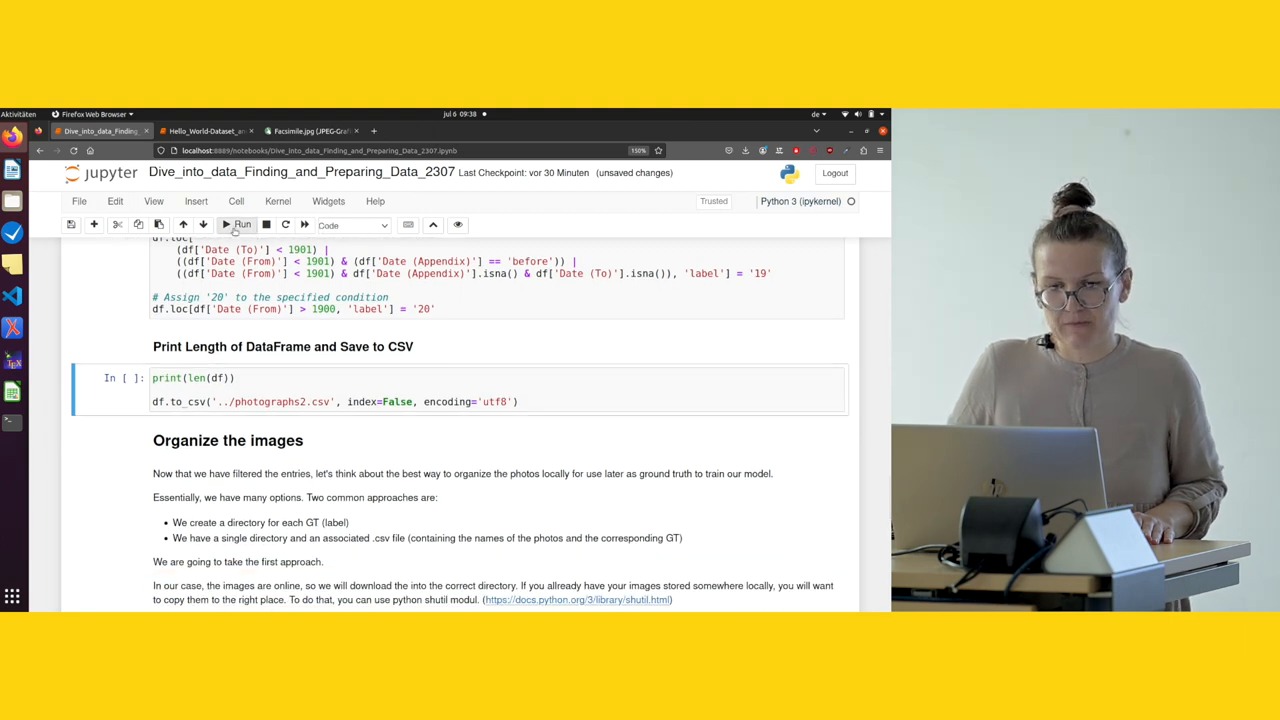
Run the cell printing 1253 remaining records and saving them to photographs2.csv
{"action": "left_click", "coordinate": [238, 224]}
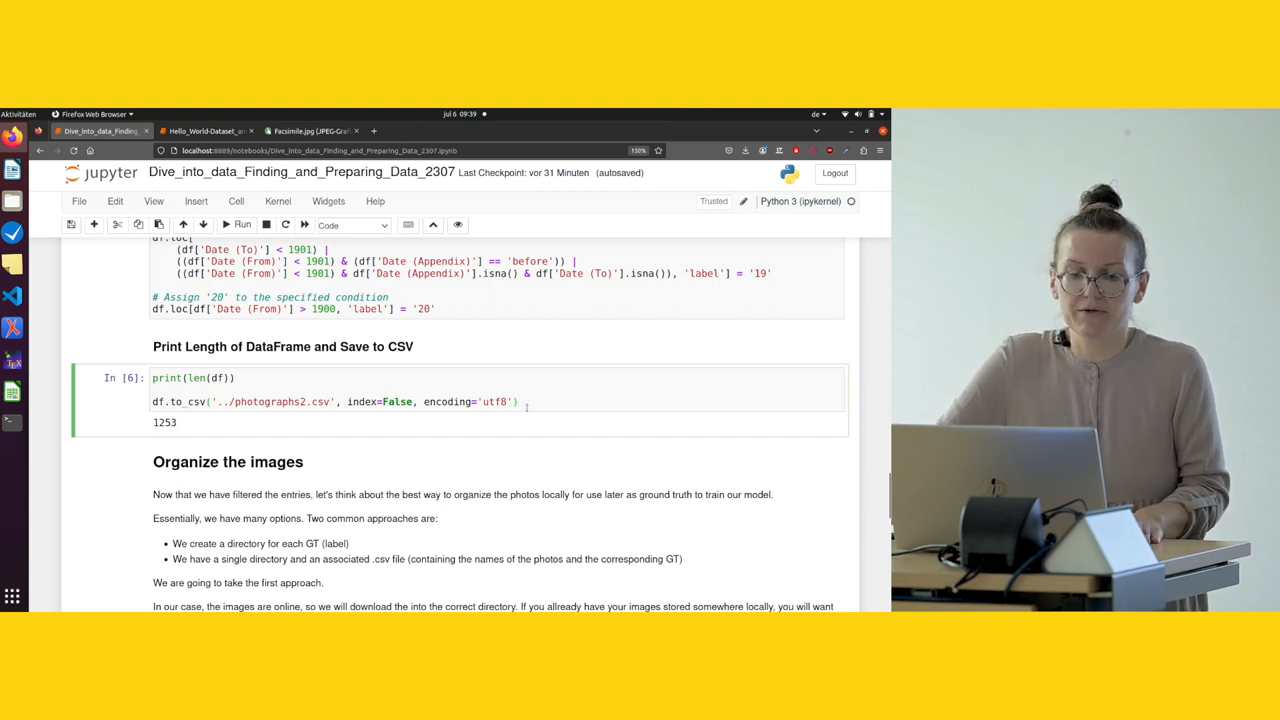
{"action": "scroll", "scroll_direction": "down", "scroll_amount": 3}
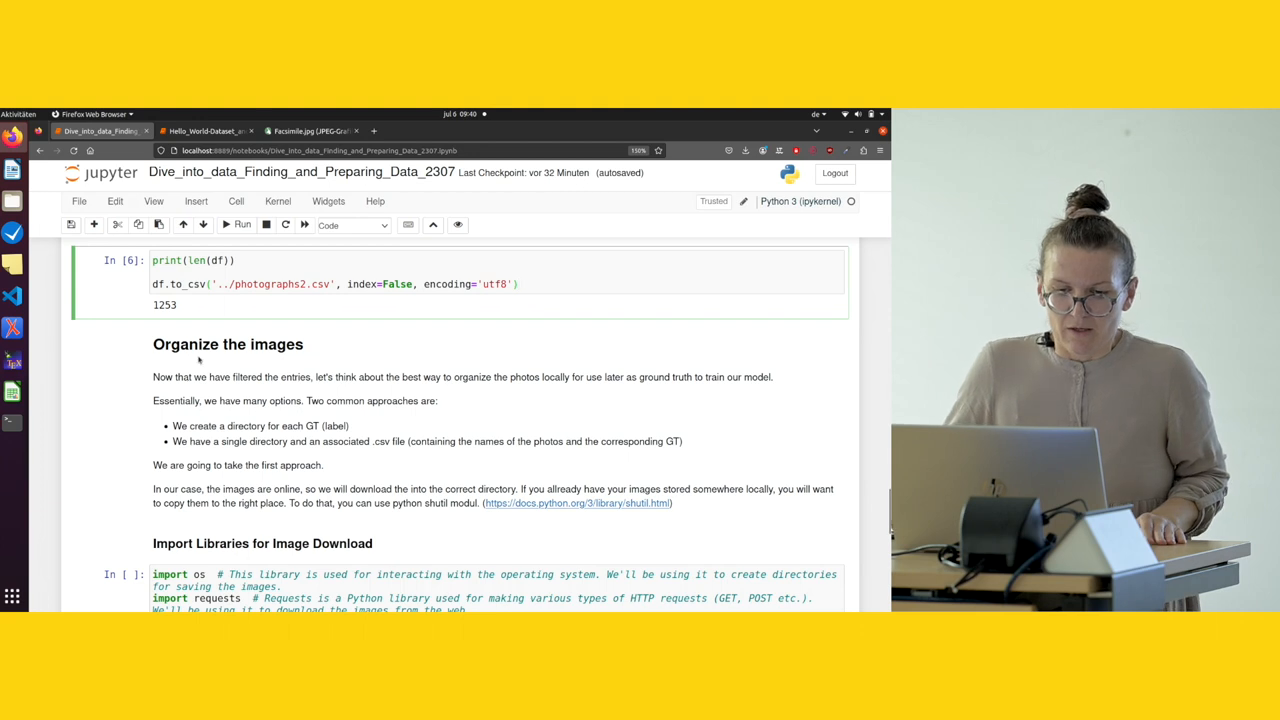
{"action": "scroll", "scroll_direction": "down", "scroll_amount": 3}
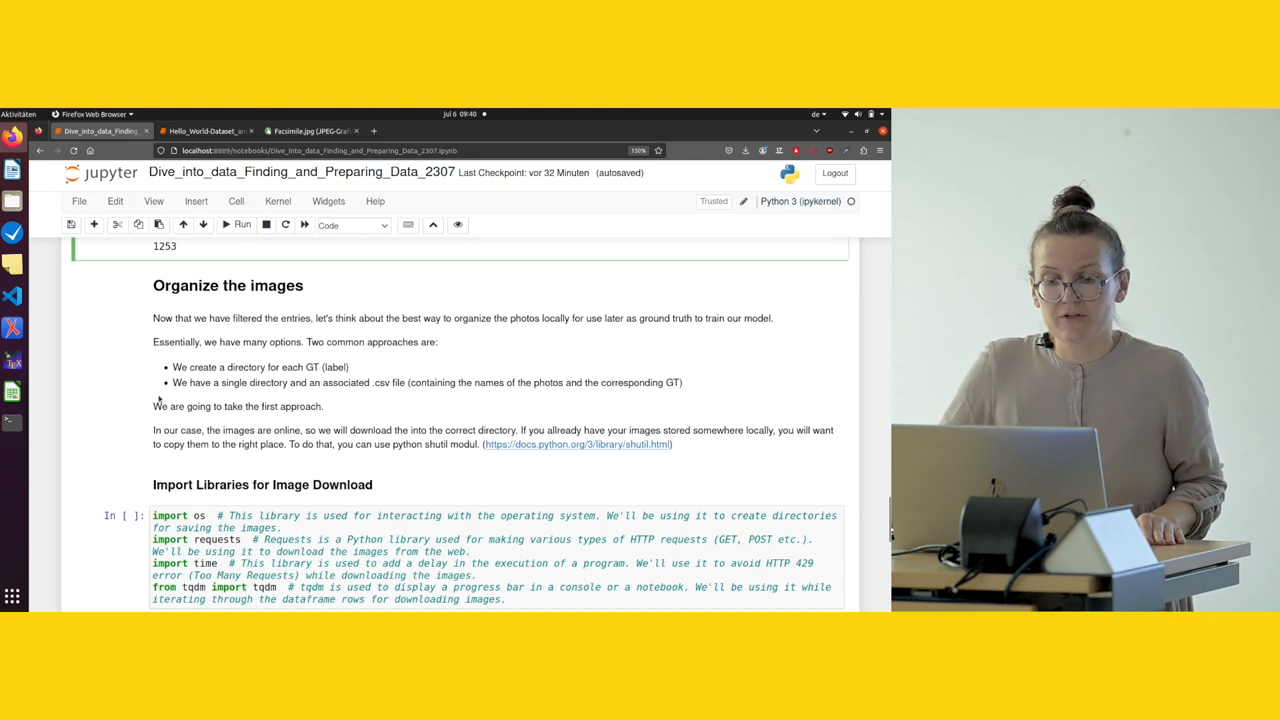
{"action": "scroll", "scroll_direction": "down", "scroll_amount": 3}
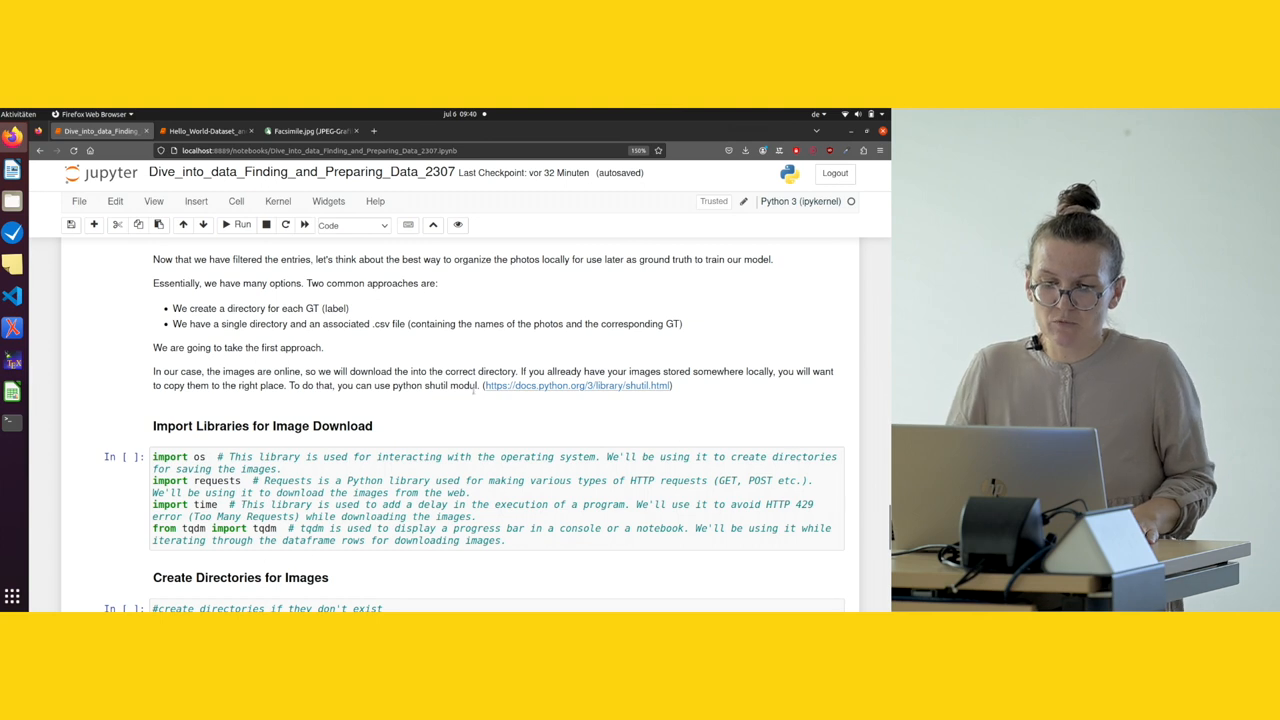
Run the image-download imports cell and the cell creating the century_ds/19 and century_ds/20 folders
{"action": "scroll", "scroll_direction": "down", "scroll_amount": 3}
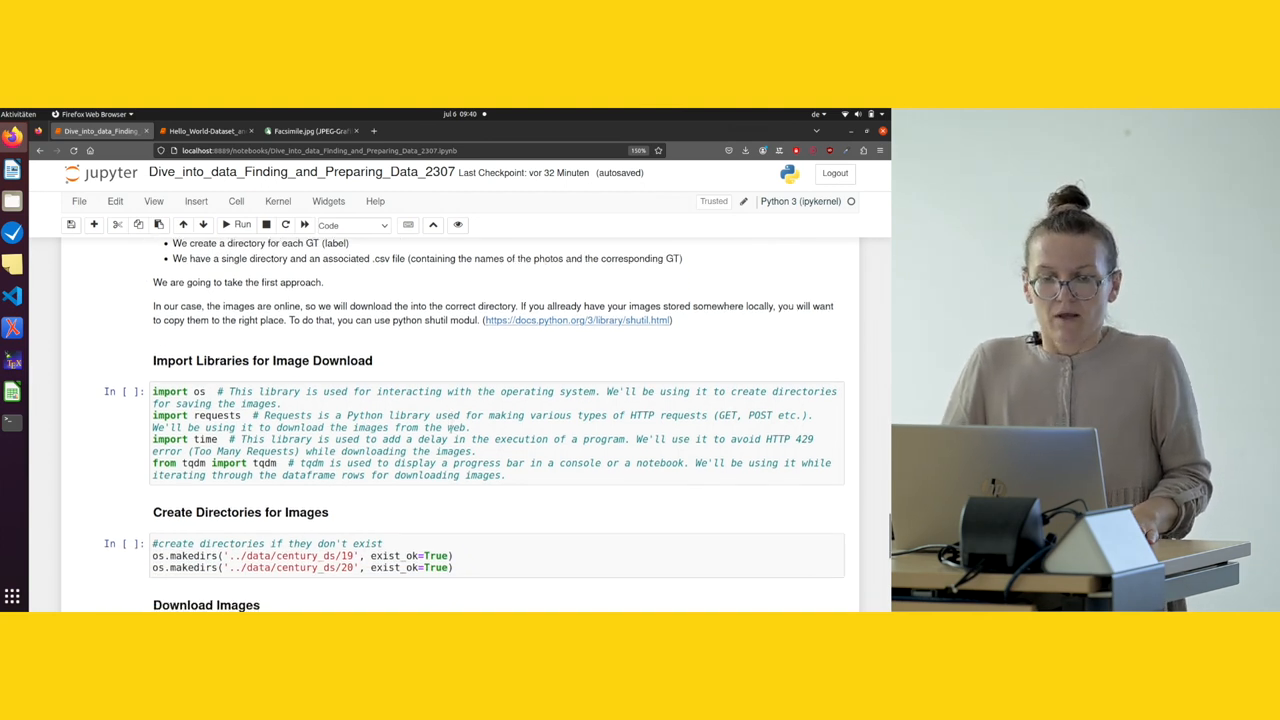
{"action": "scroll", "scroll_direction": "down", "scroll_amount": 3}
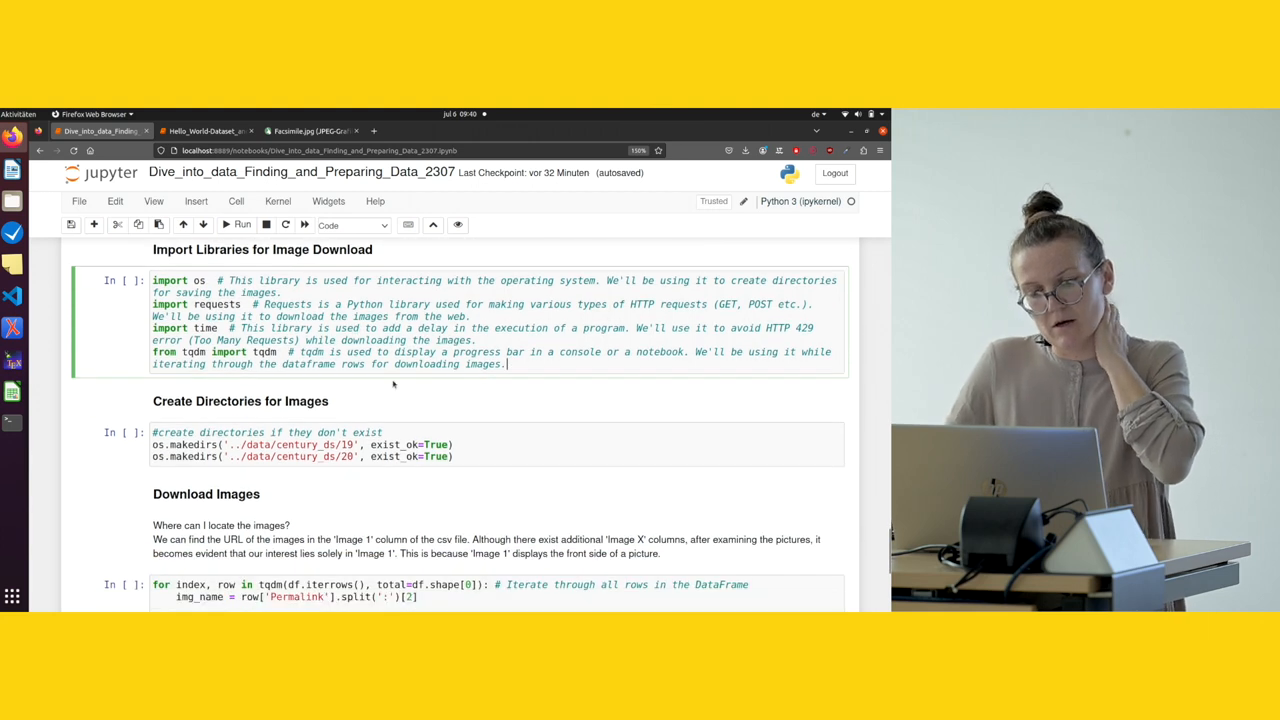
{"action": "scroll", "scroll_direction": "down", "scroll_amount": 3}
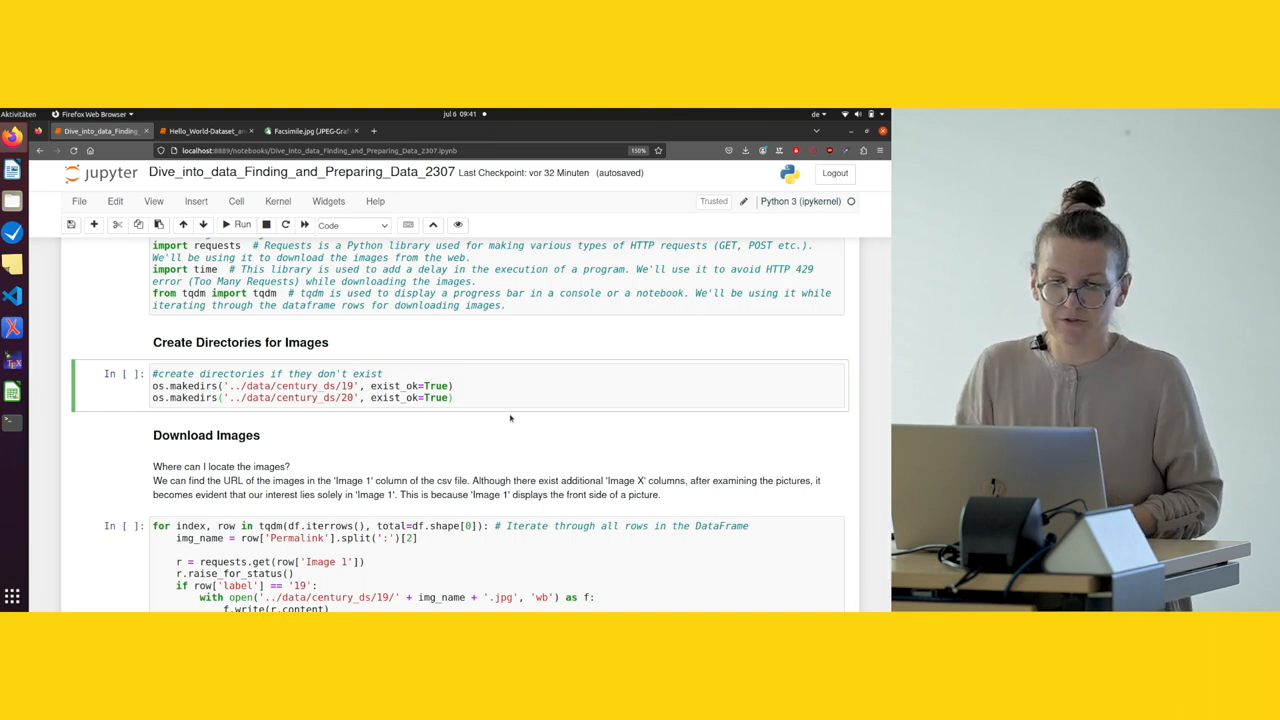
{"action": "mouse_move", "coordinate": [528, 352]}
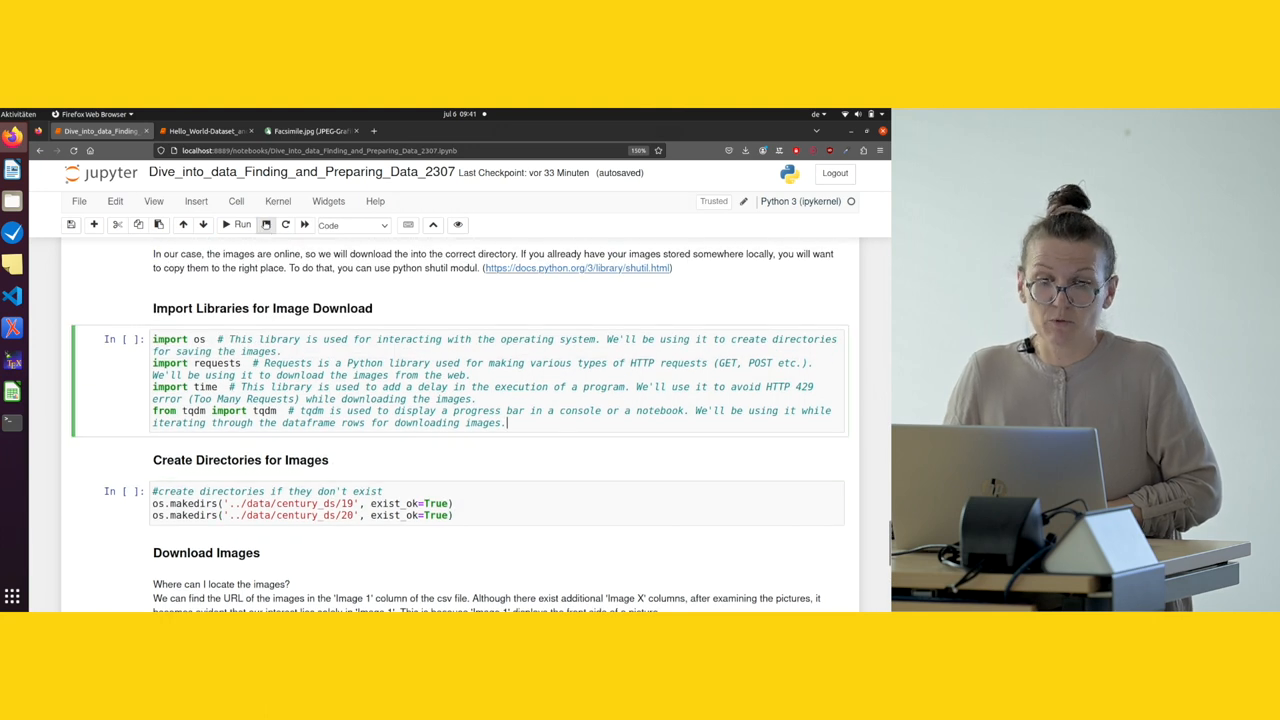
{"action": "left_click", "coordinate": [240, 224]}
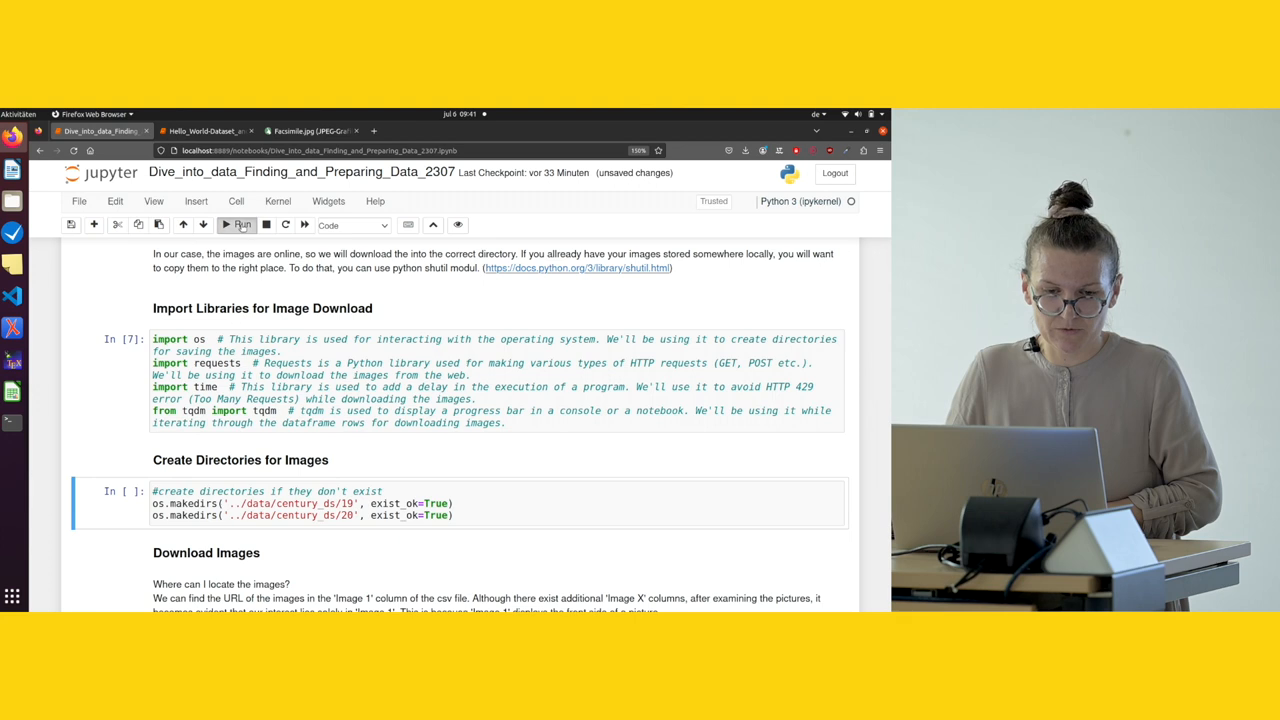
{"action": "left_click", "coordinate": [240, 224]}
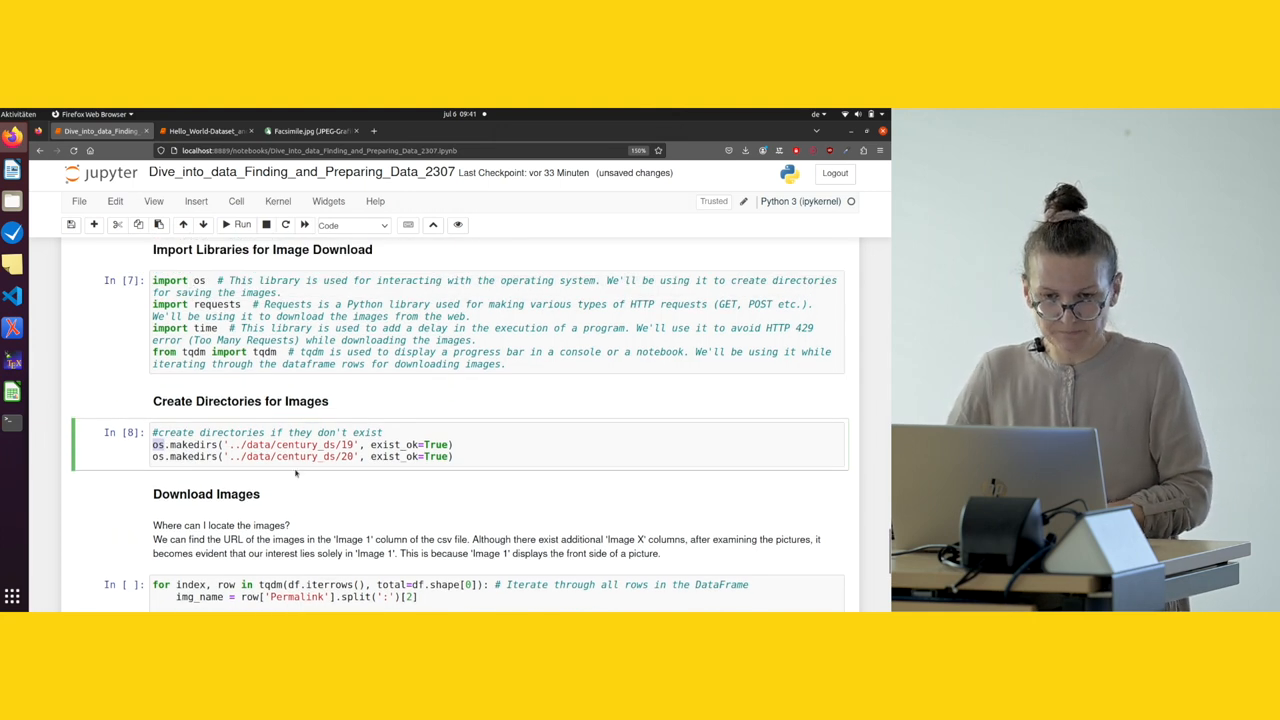
{"action": "scroll", "scroll_direction": "down", "scroll_amount": 3}
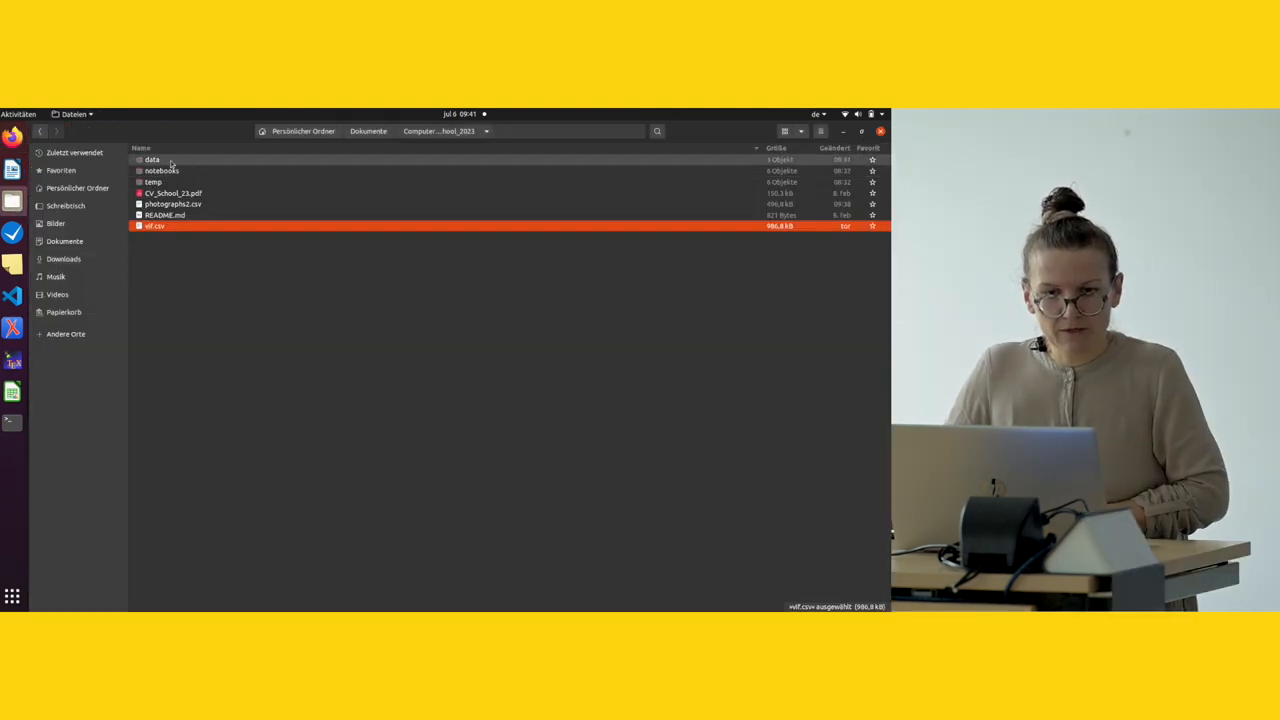
Browse into data/century_ds/19 to confirm the new folder is empty, then return to the notebook
{"action": "double_click", "coordinate": [152, 160]}
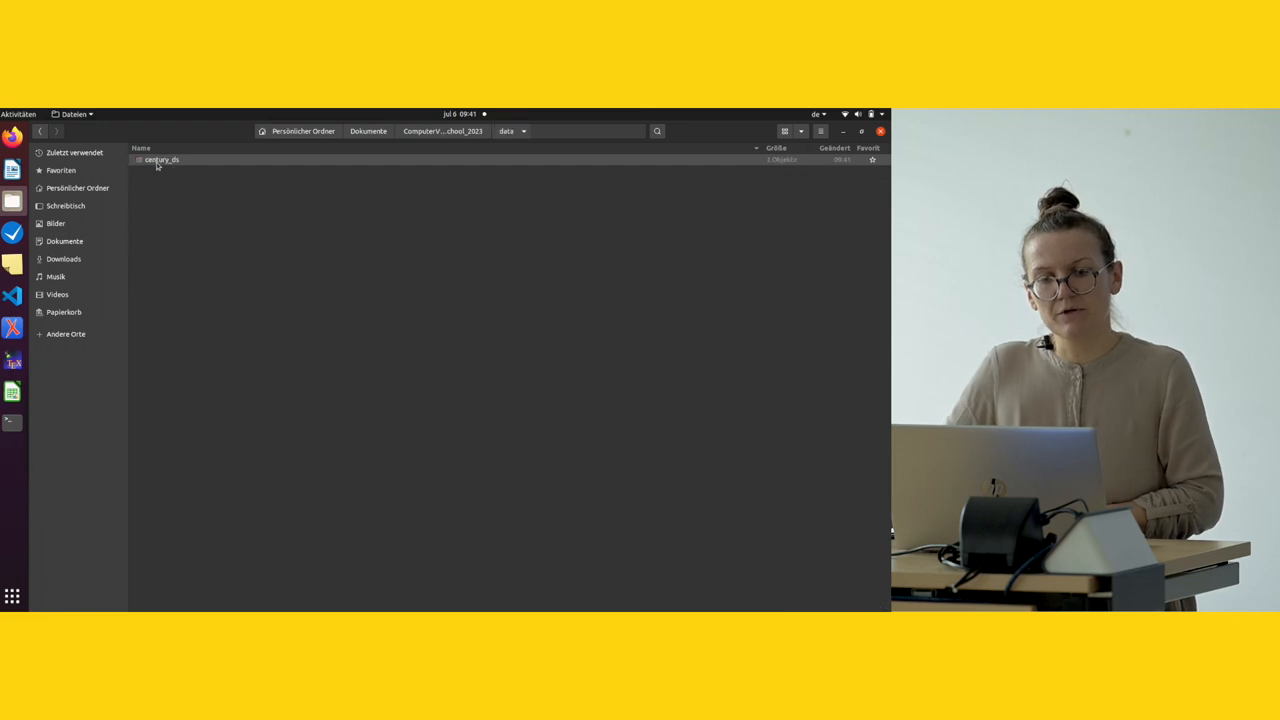
{"action": "double_click", "coordinate": [162, 160]}
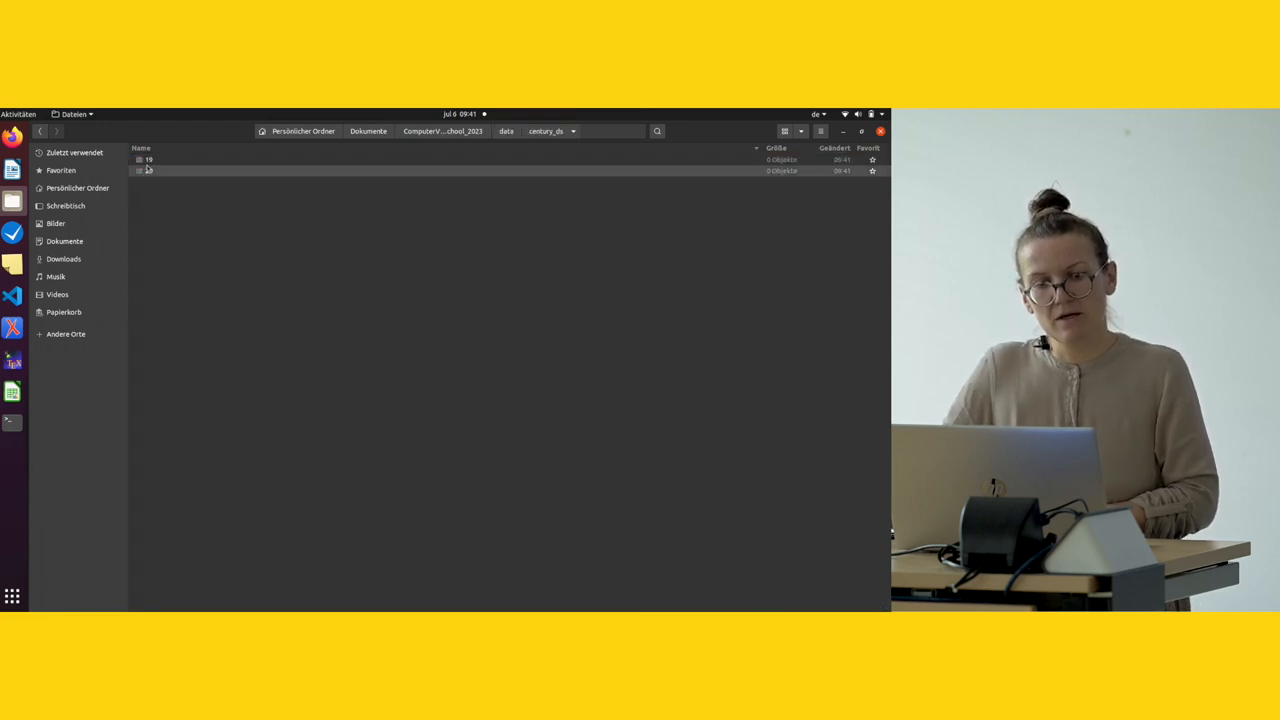
{"action": "double_click", "coordinate": [148, 160]}
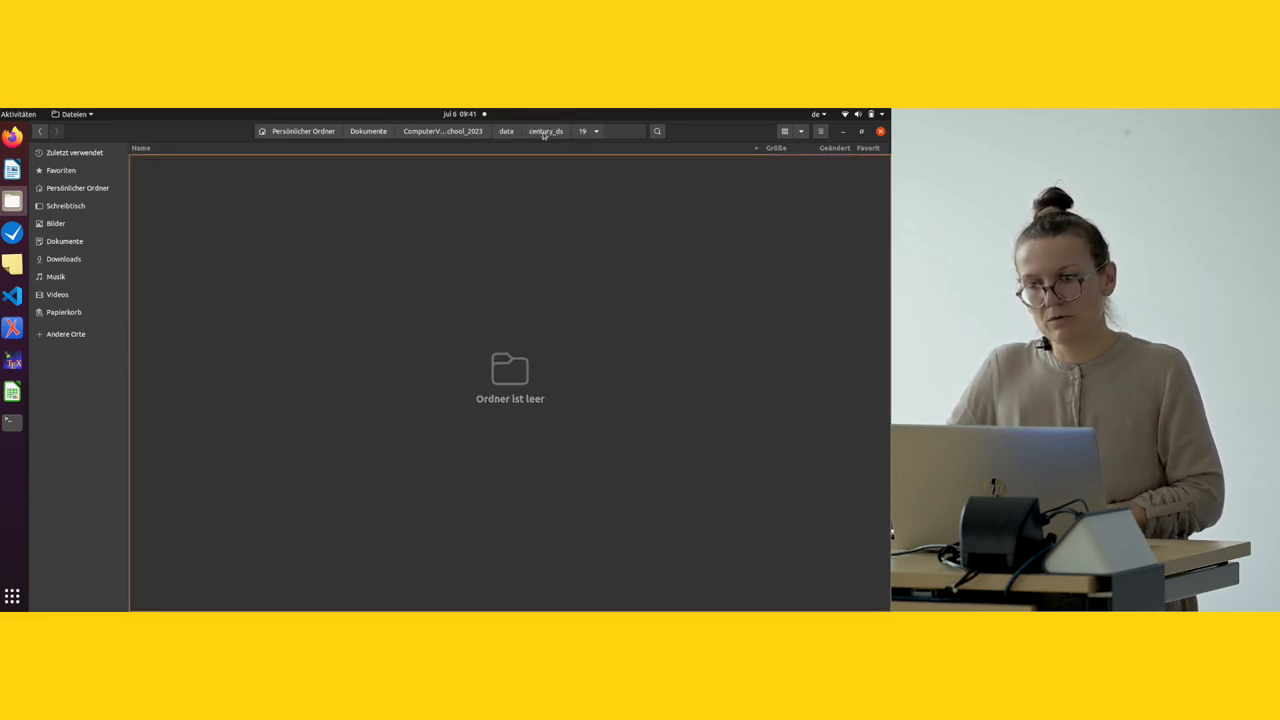
{"action": "left_click", "coordinate": [596, 132]}
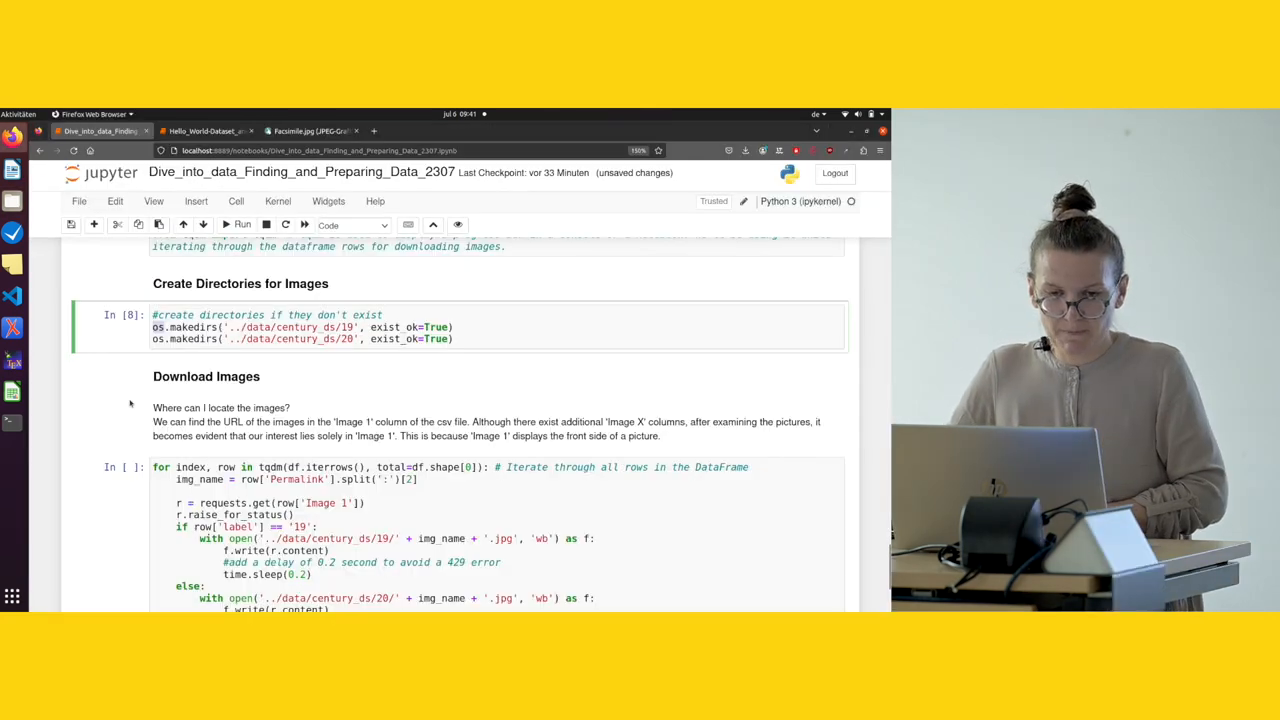
{"action": "scroll", "scroll_direction": "down", "scroll_amount": 3}
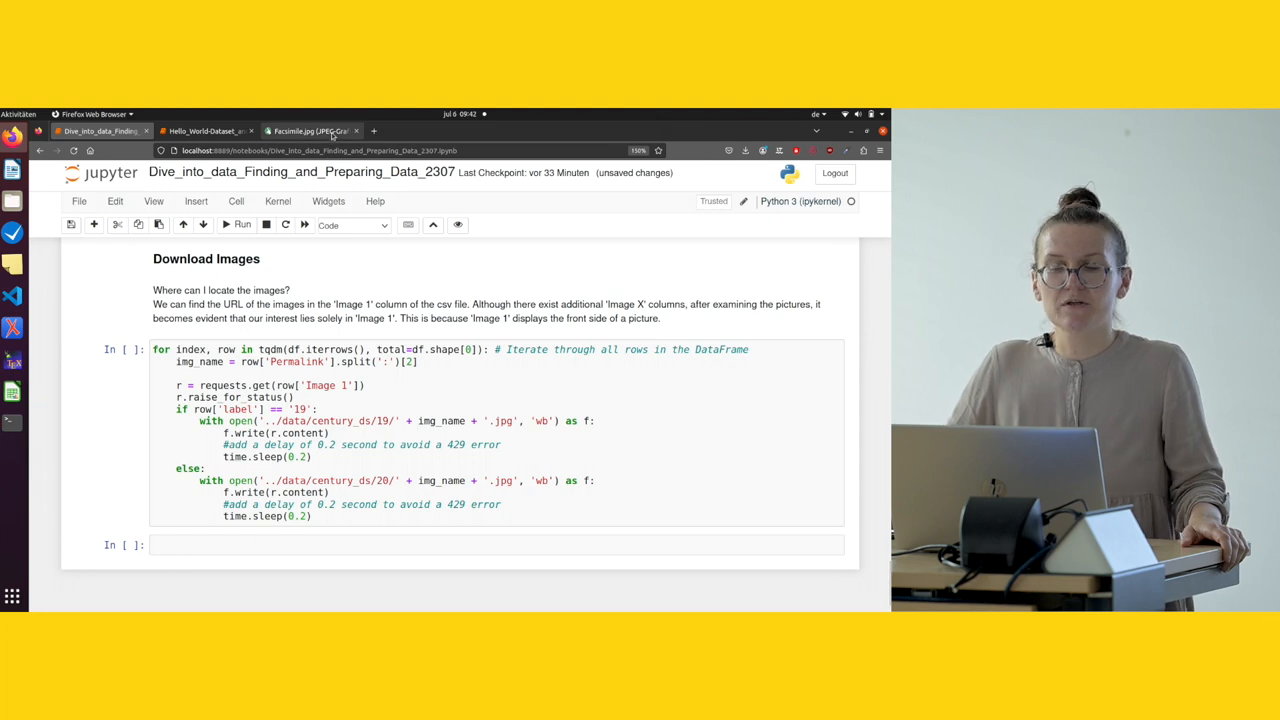
{"action": "left_click", "coordinate": [310, 132]}
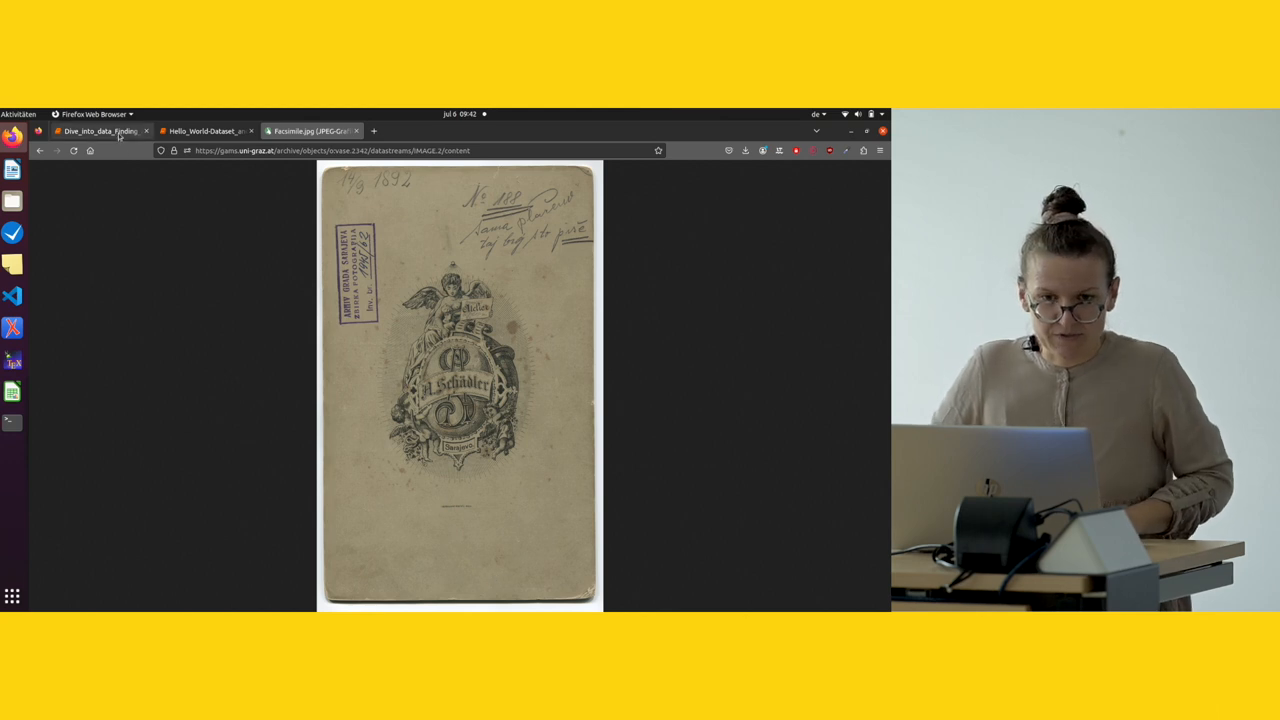
Switch back to the Dive_into_data notebook tab from the scanned photo image
{"action": "left_click", "coordinate": [96, 132]}
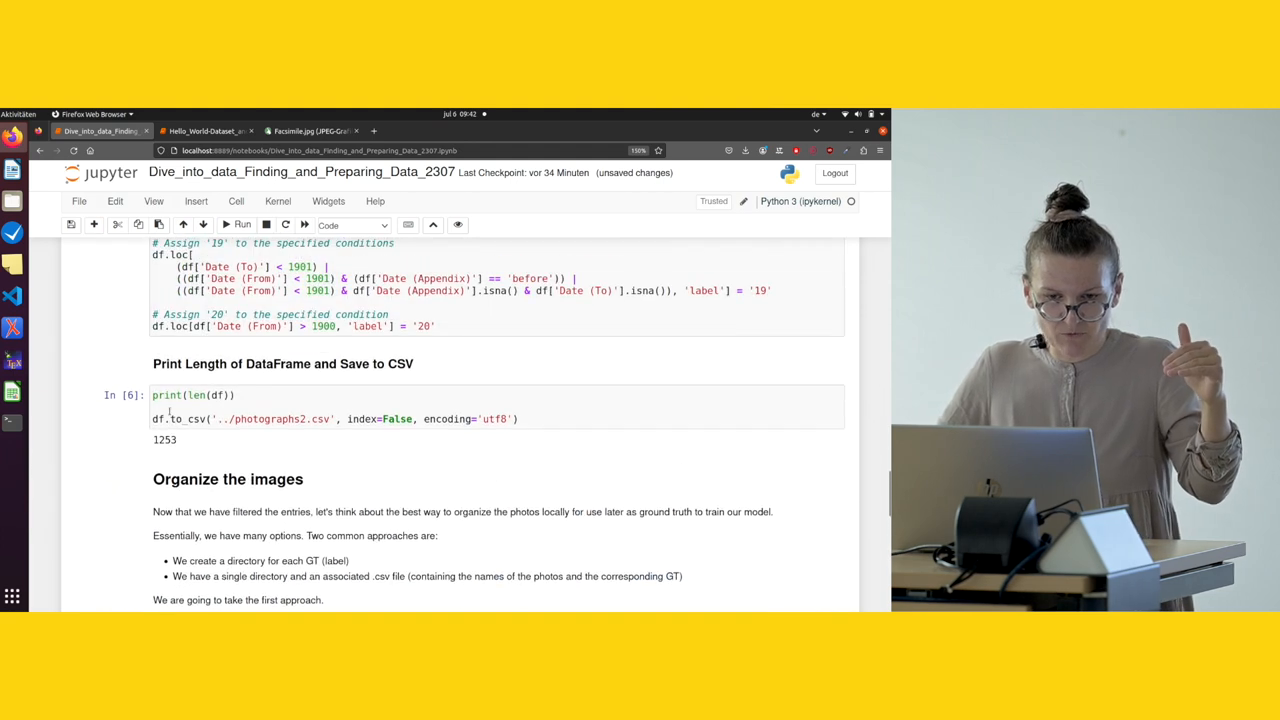
{"action": "scroll", "scroll_direction": "down", "scroll_amount": 3}
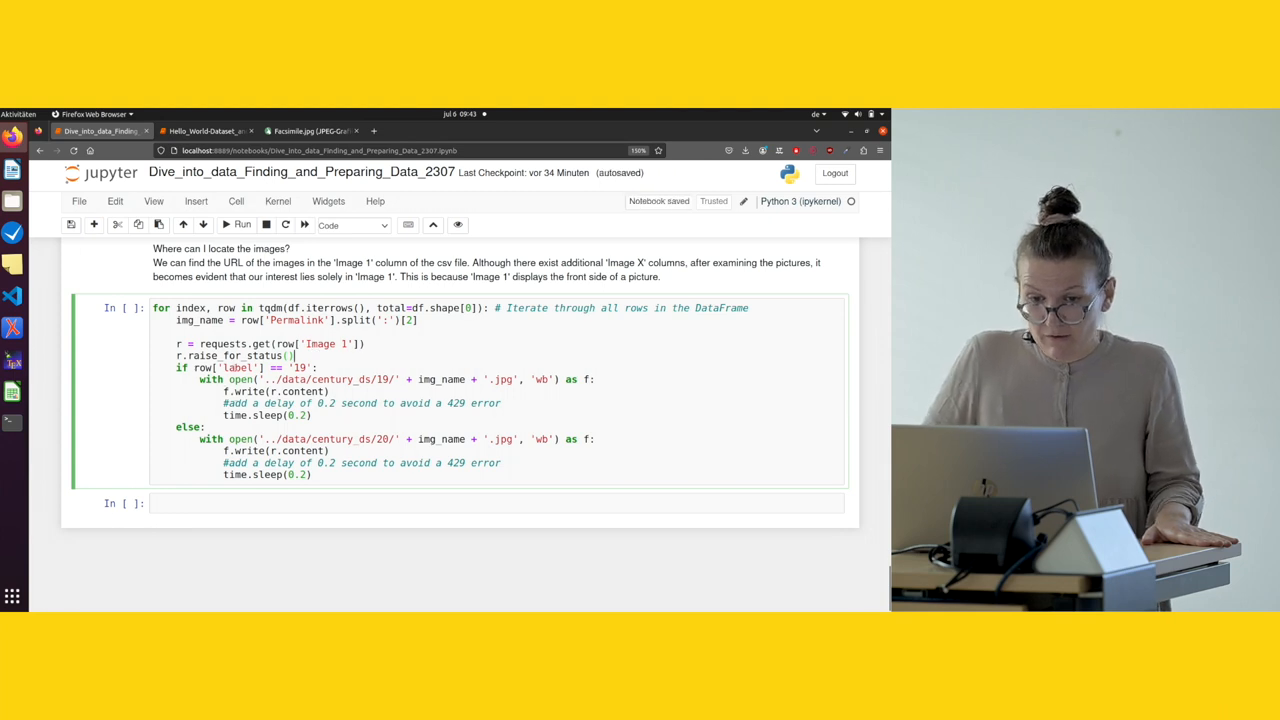
{"action": "double_click", "coordinate": [238, 368]}
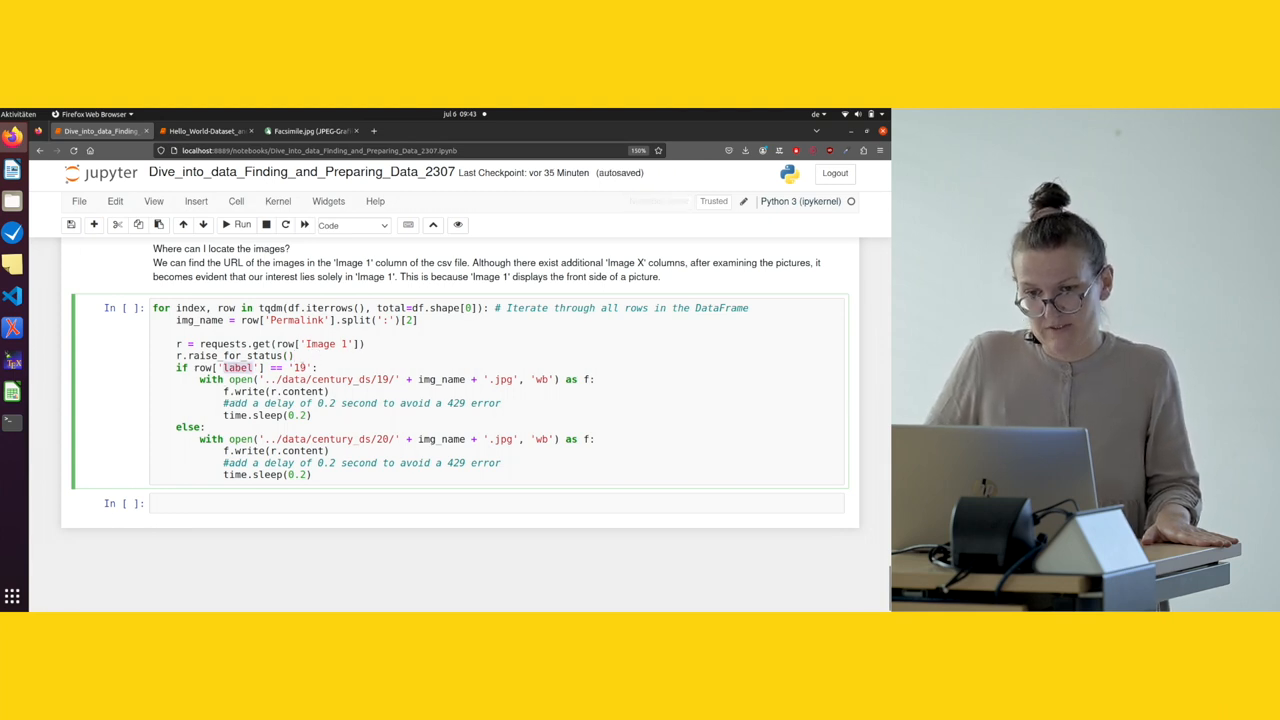